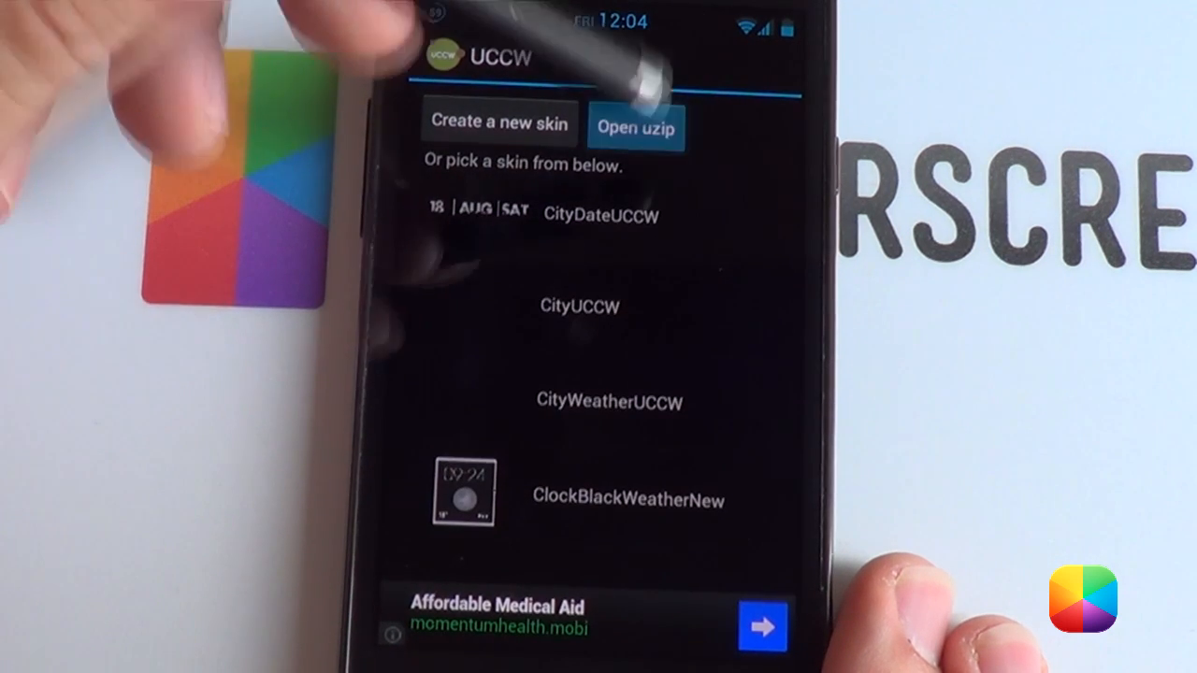
Create a new blank UCCW skin, opening the editor with the background selected.
left_click(638, 126)
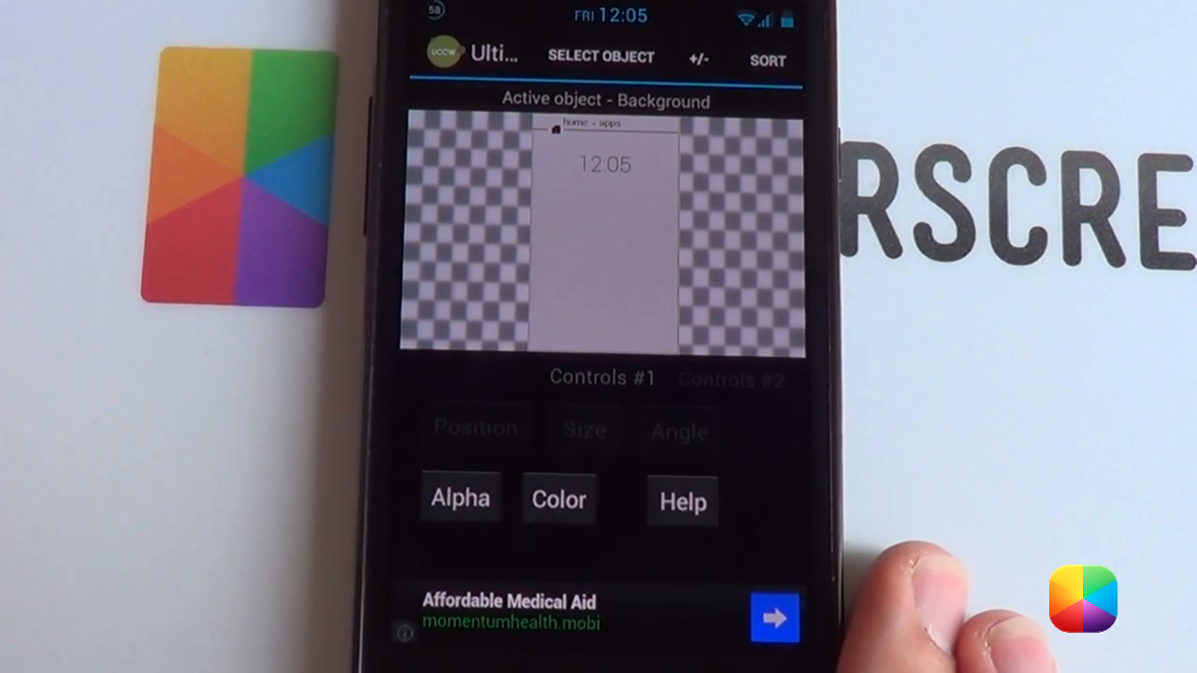
Set the skin background colour to ffffff, then pick another object from the object list.
left_click(601, 56)
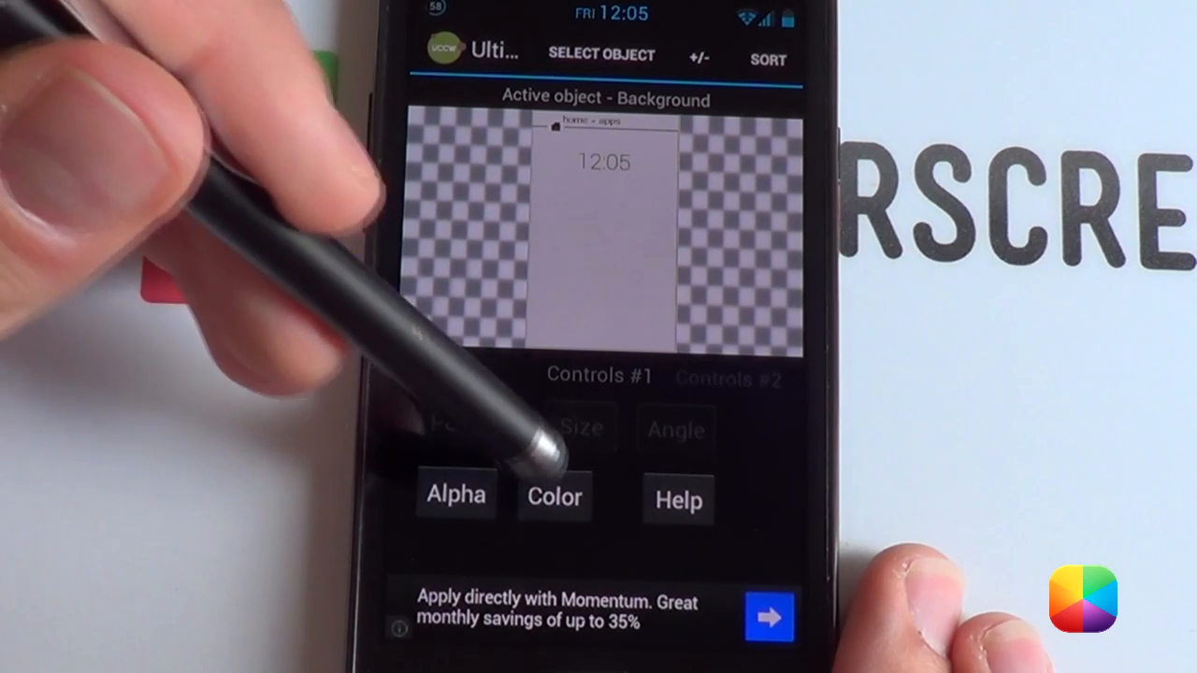
left_click(554, 497)
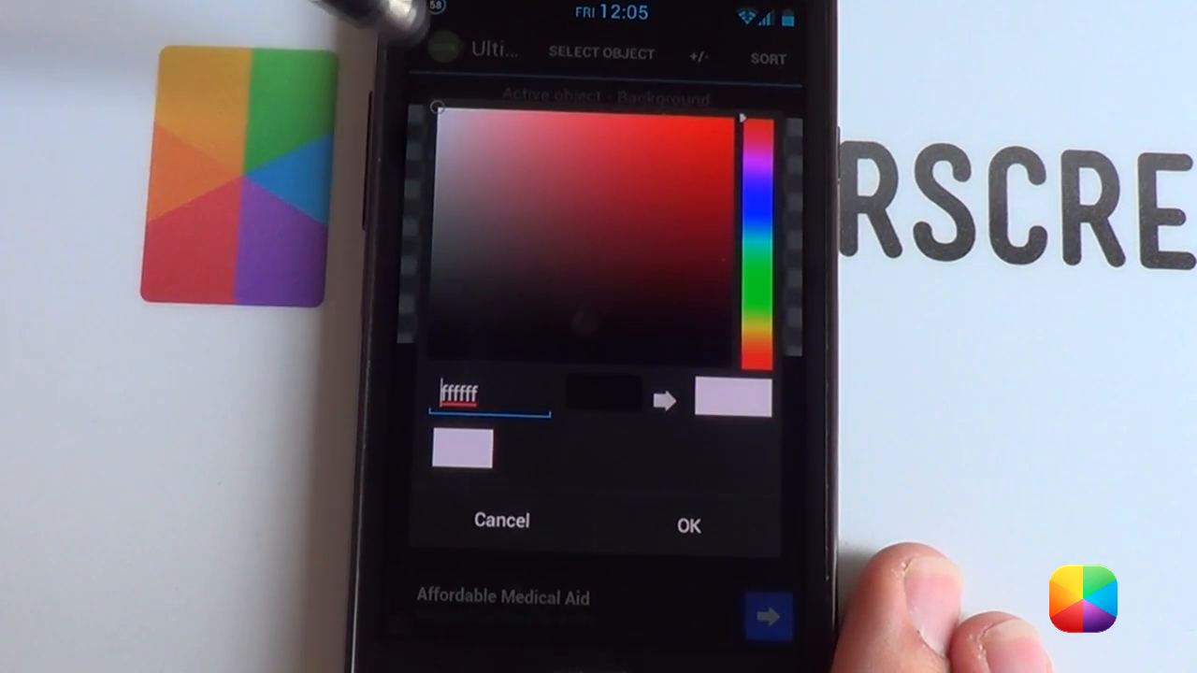
left_click(688, 522)
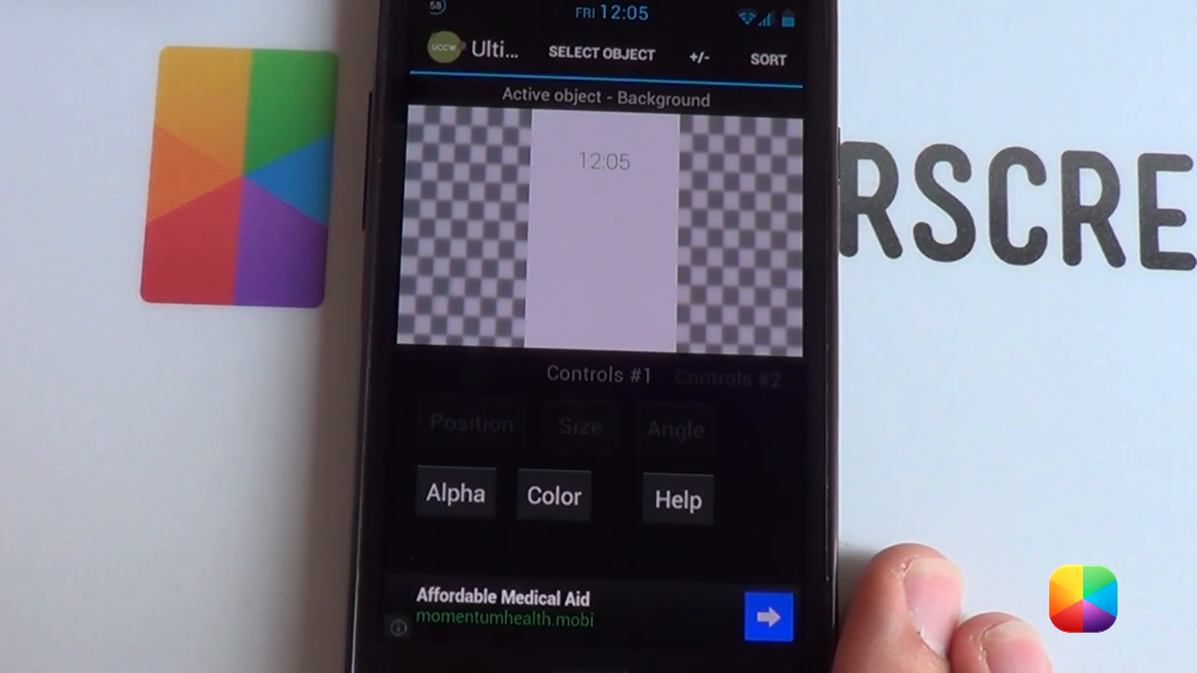
left_click(602, 51)
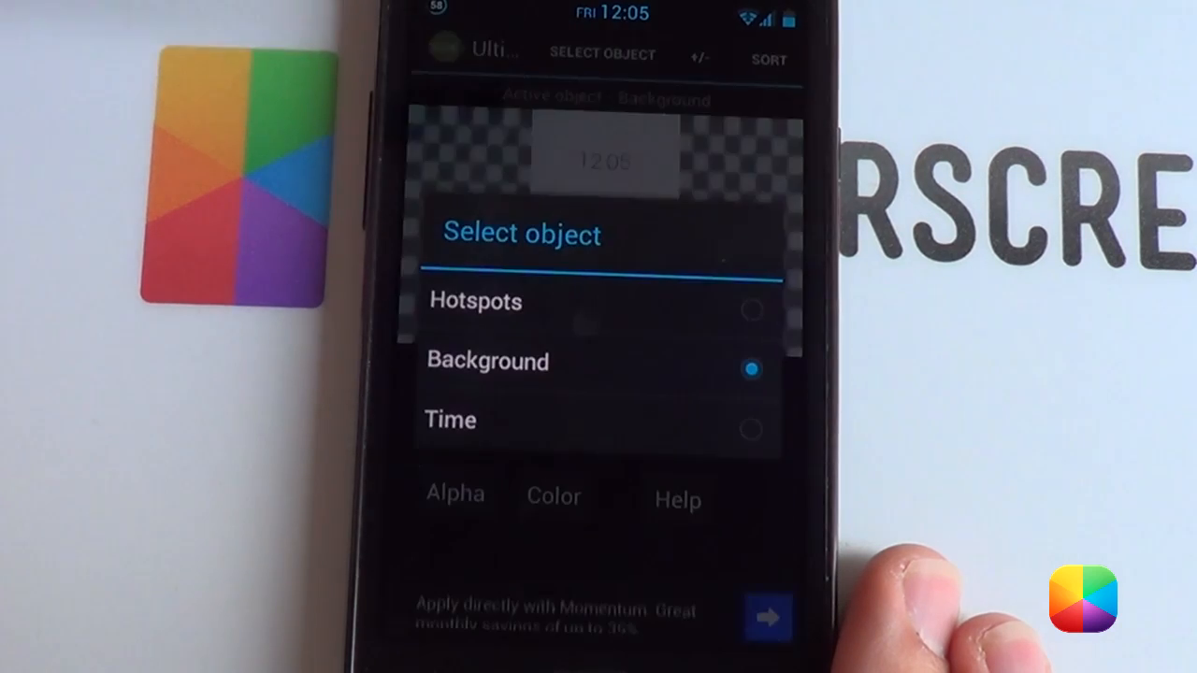
left_click(487, 361)
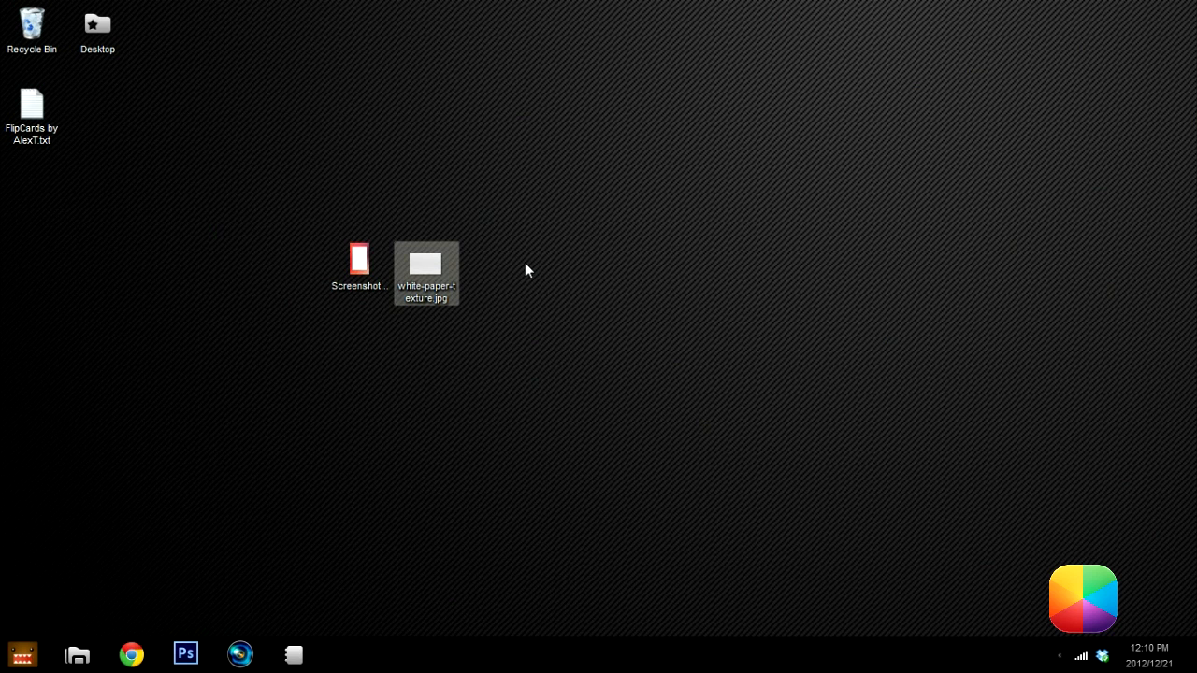
Open the desktop Screenshot PNG in Adobe Photoshop CS6 via Open with.
left_click(359, 268)
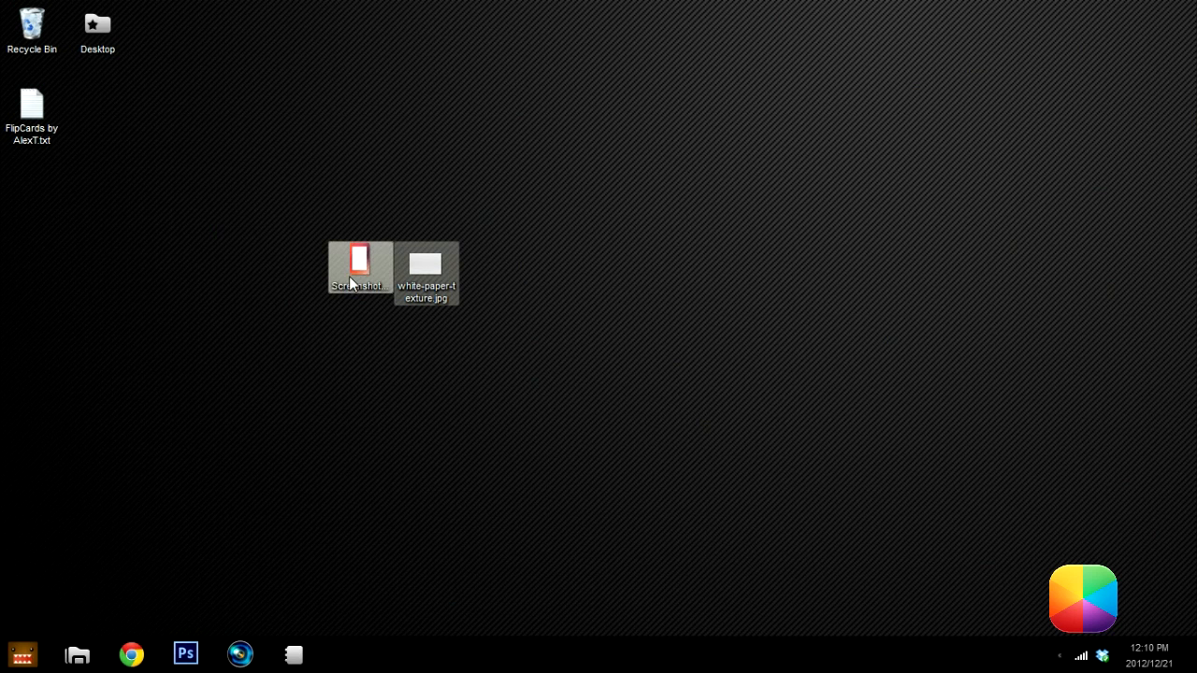
right_click(359, 271)
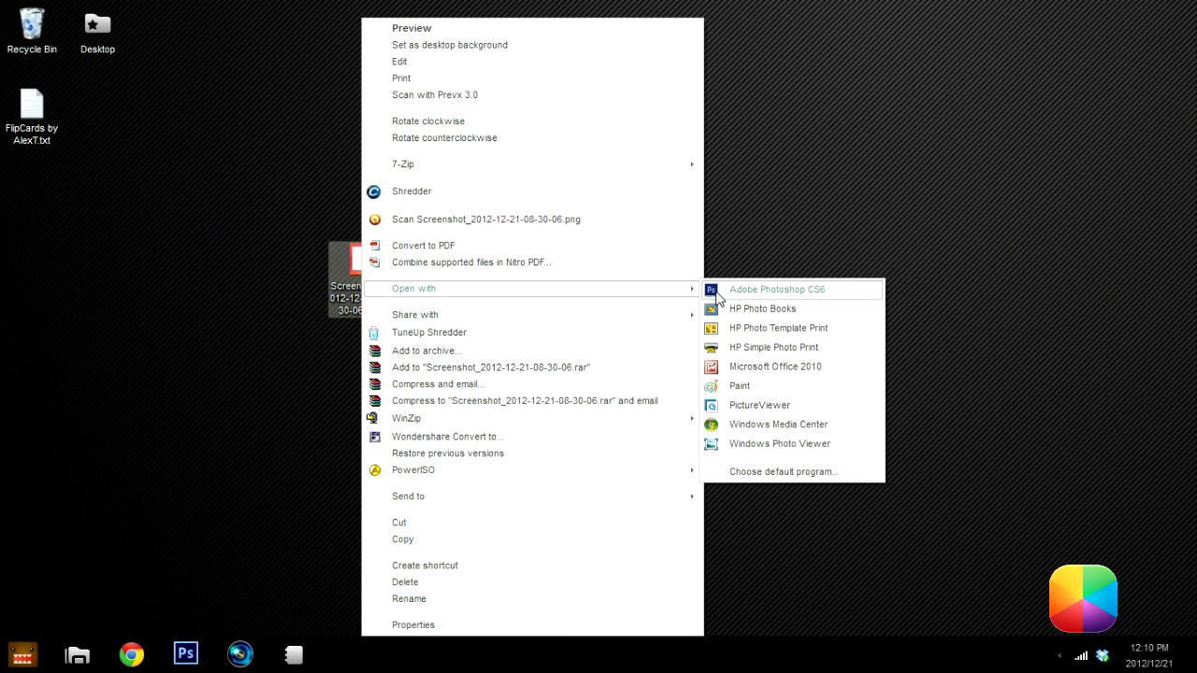
left_click(779, 289)
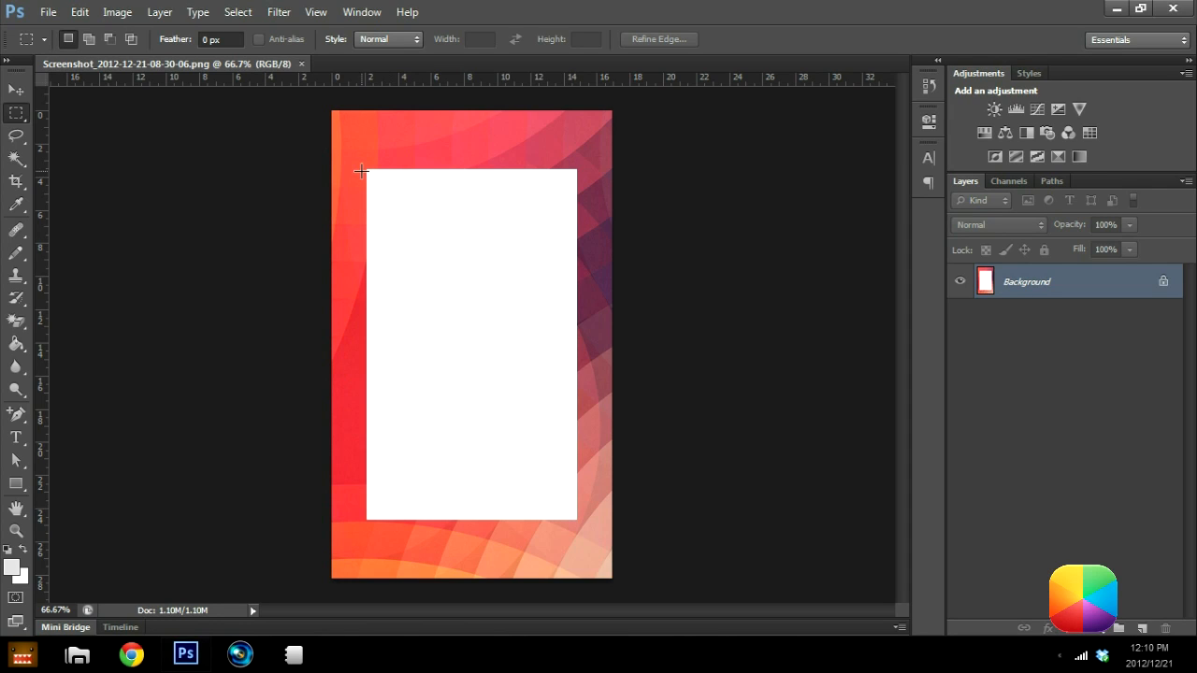
mouse_move(493, 247)
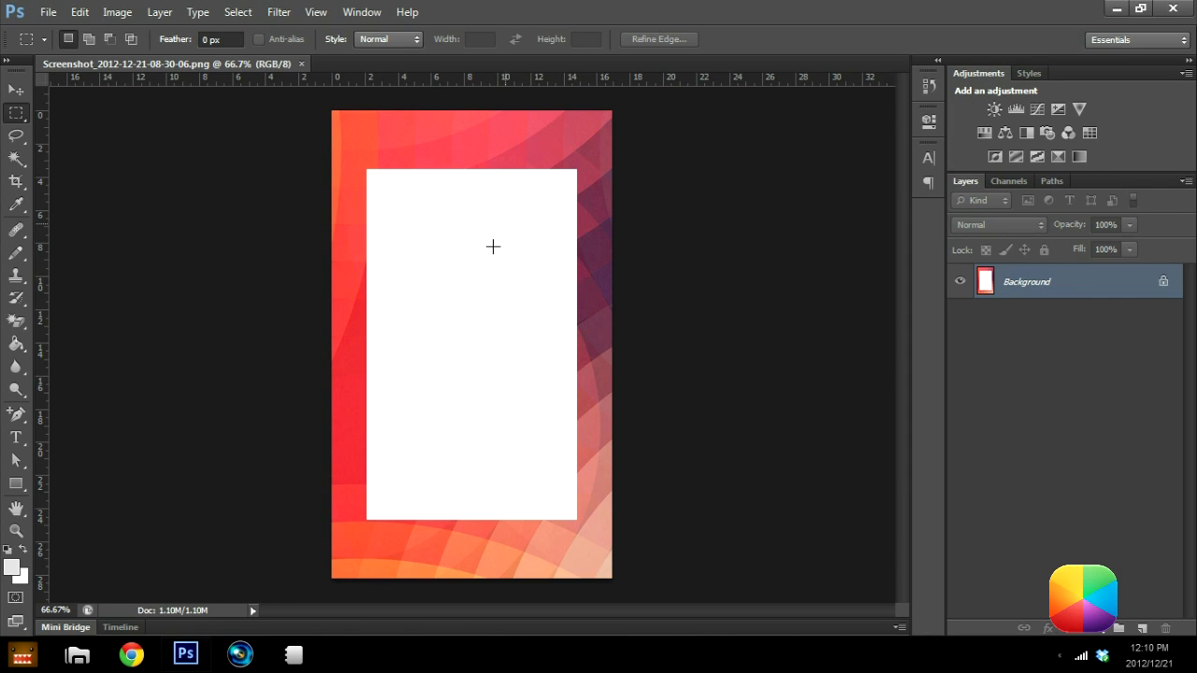
mouse_move(425, 192)
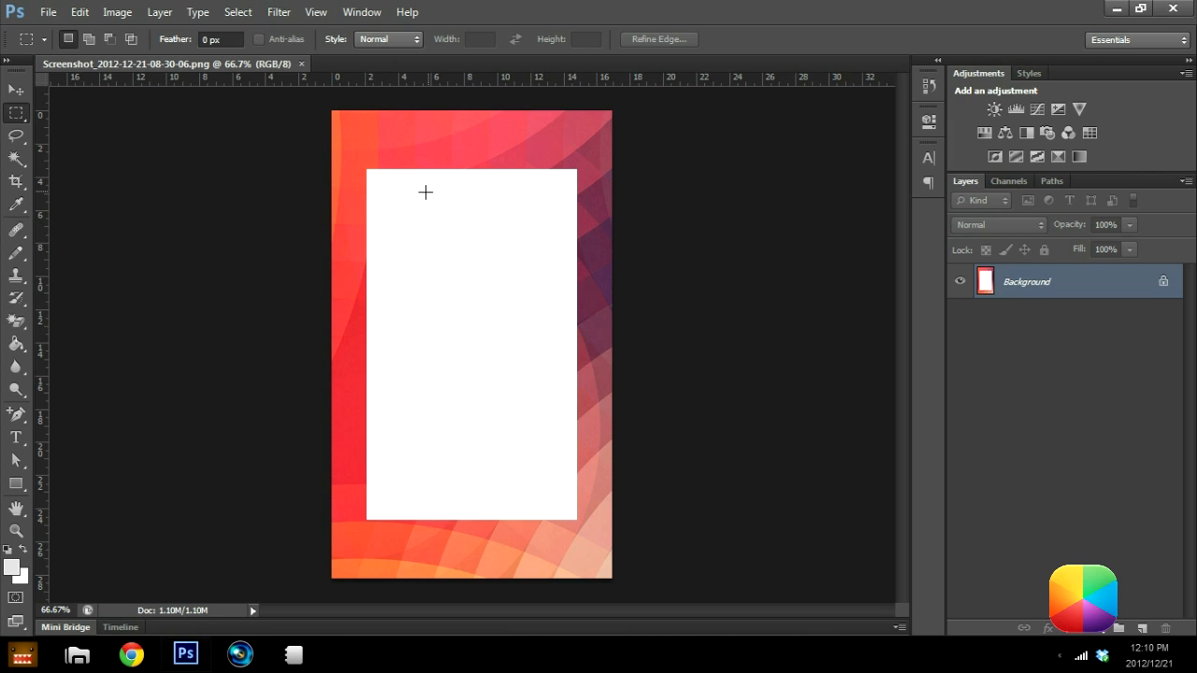
mouse_move(448, 248)
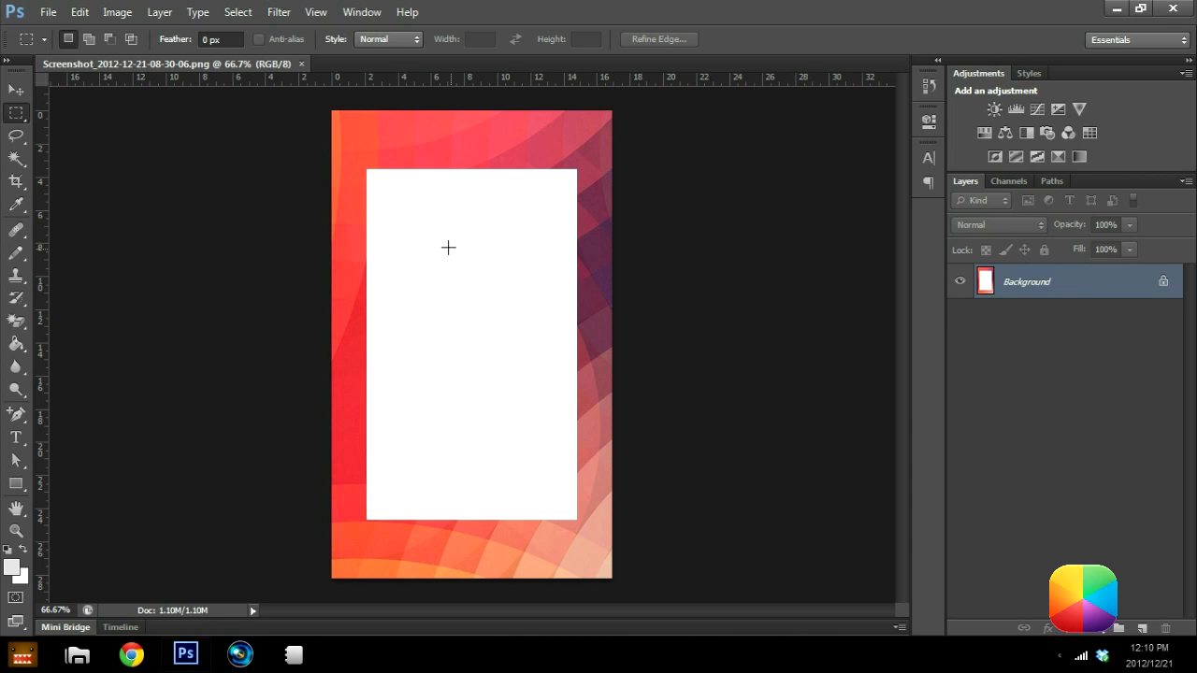
mouse_move(426, 270)
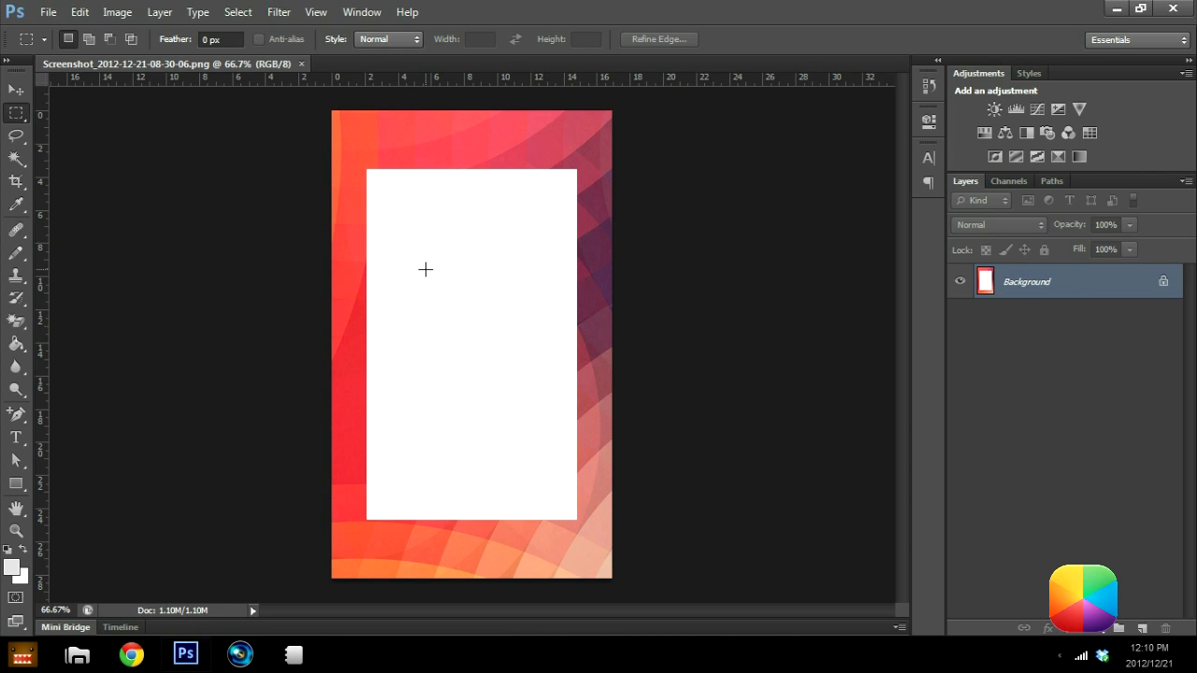
mouse_move(428, 239)
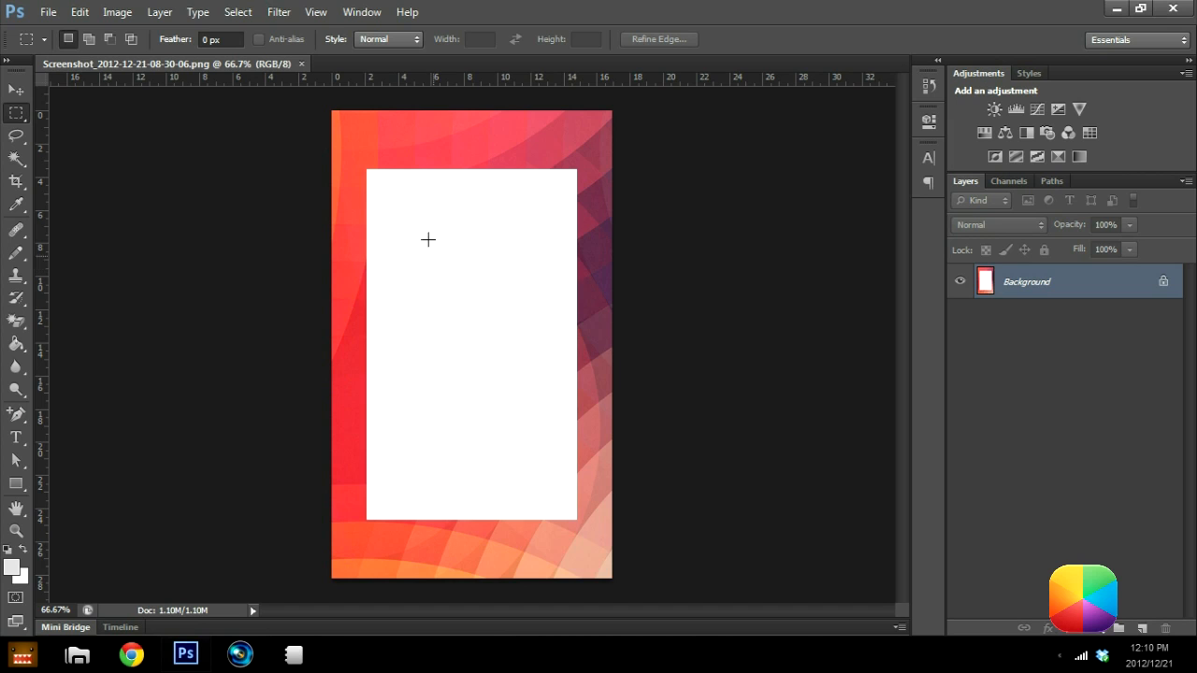
mouse_move(449, 300)
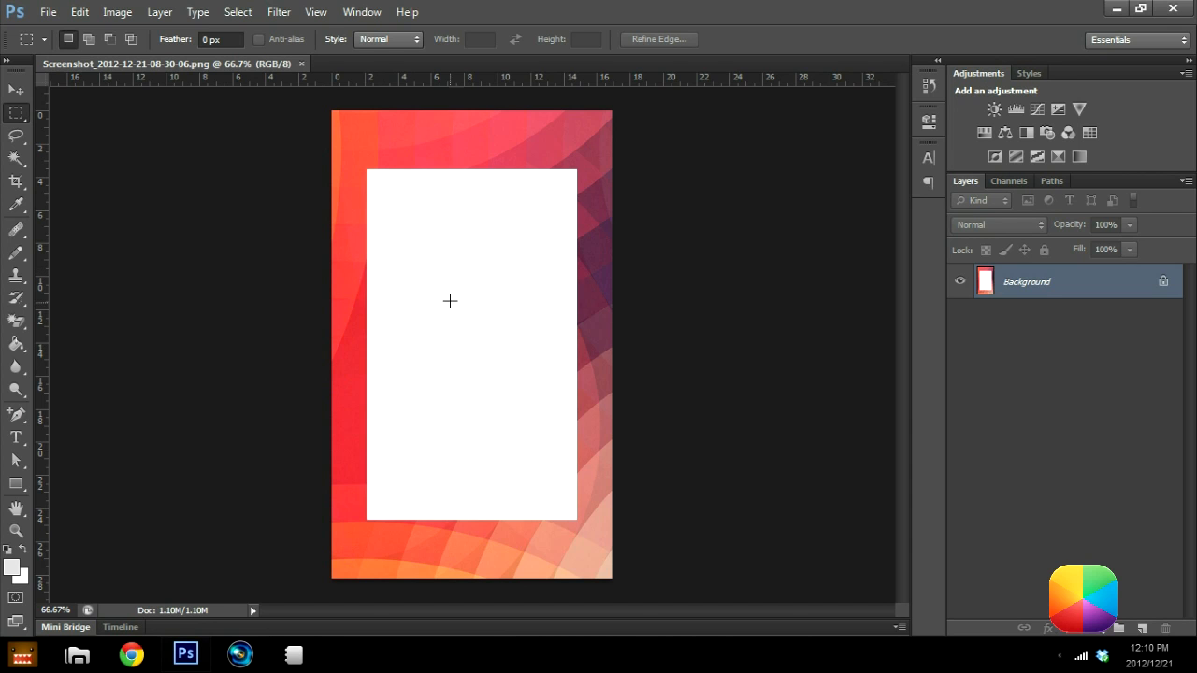
mouse_move(797, 271)
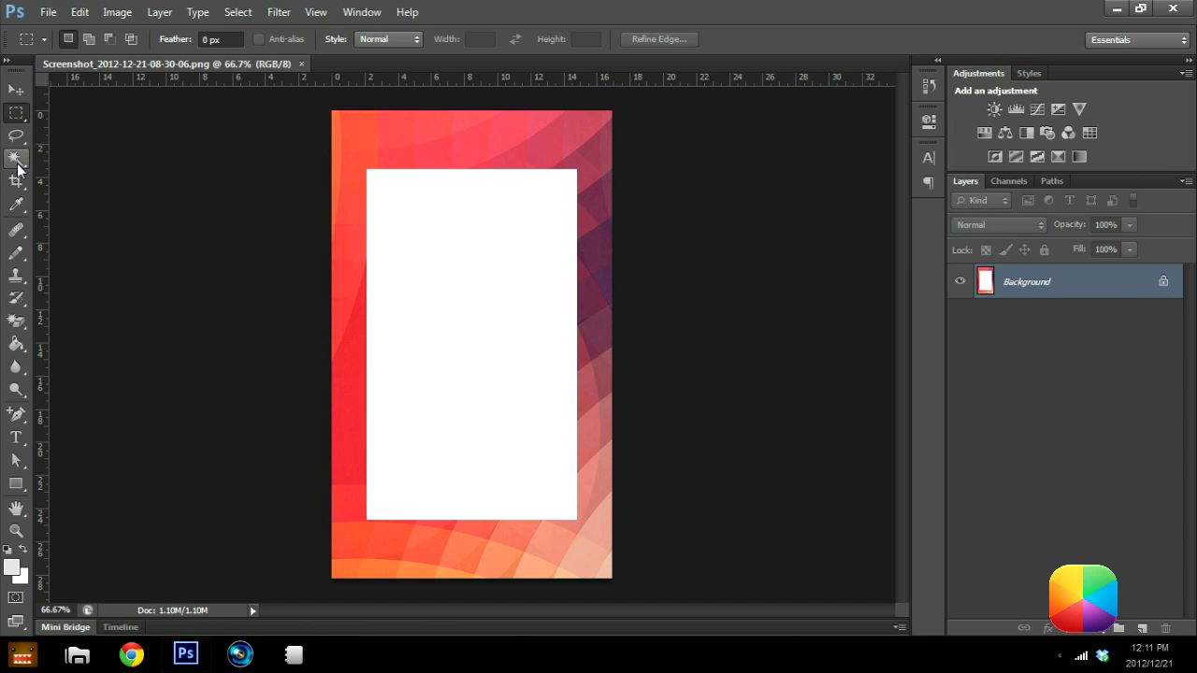
Select the white card with the Magic Wand and duplicate it using Layer Via Copy.
left_click(17, 160)
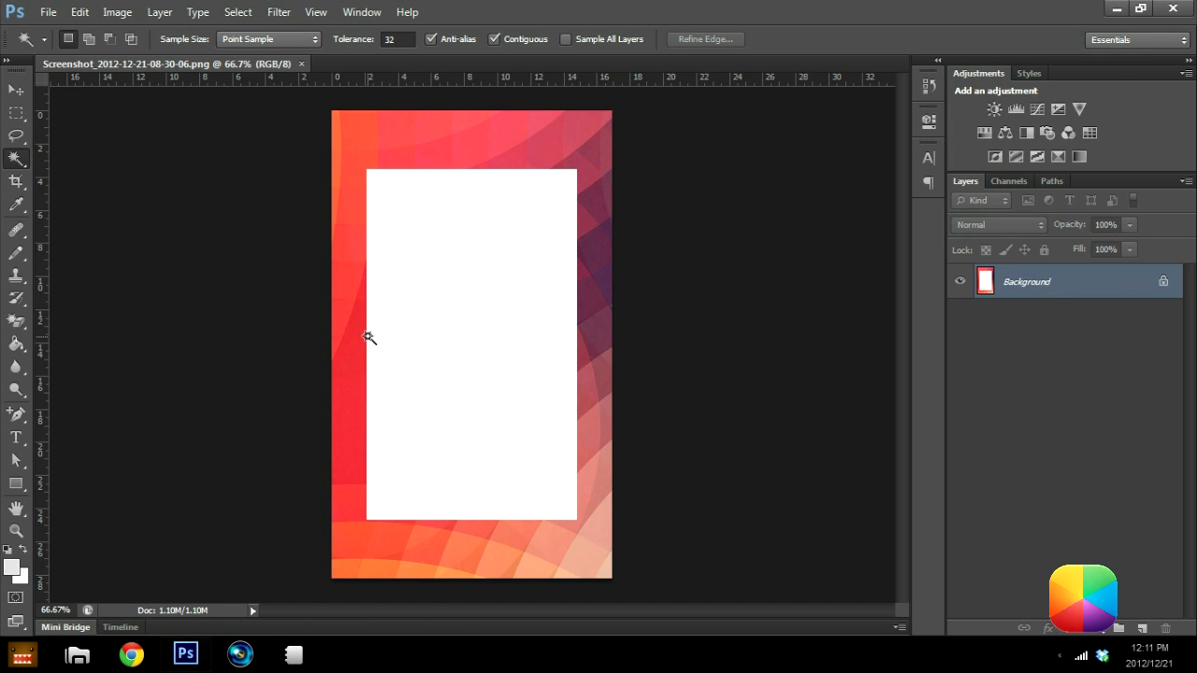
mouse_move(358, 203)
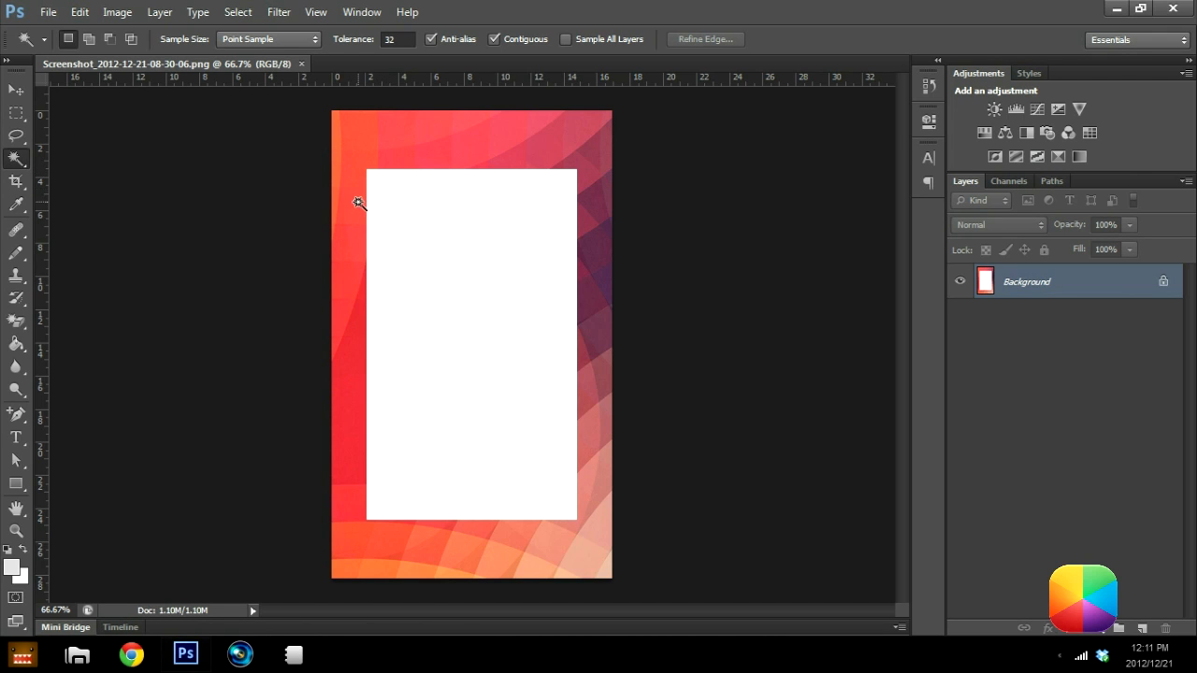
left_click(360, 203)
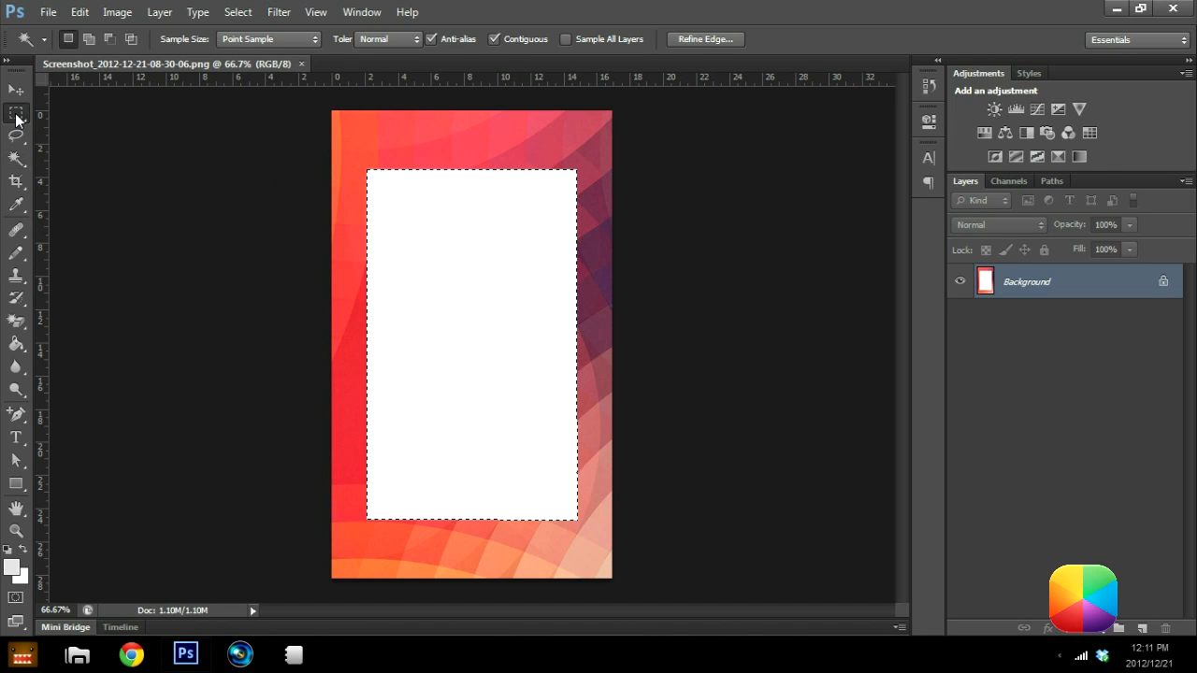
left_click(16, 113)
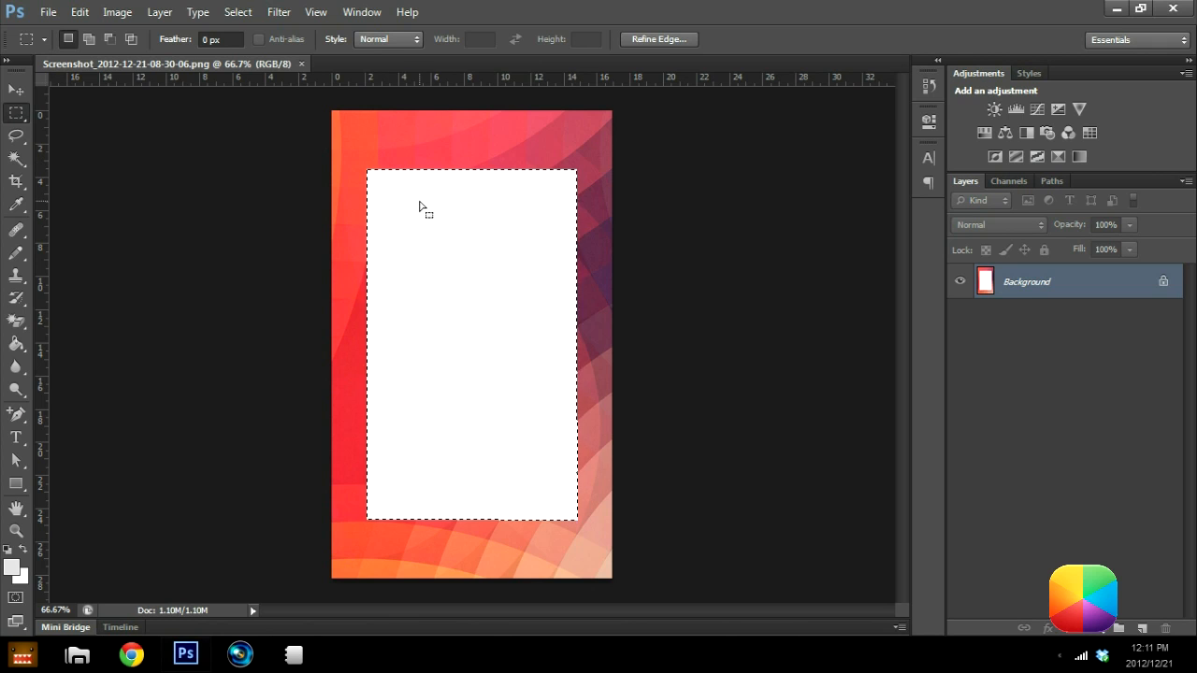
right_click(423, 206)
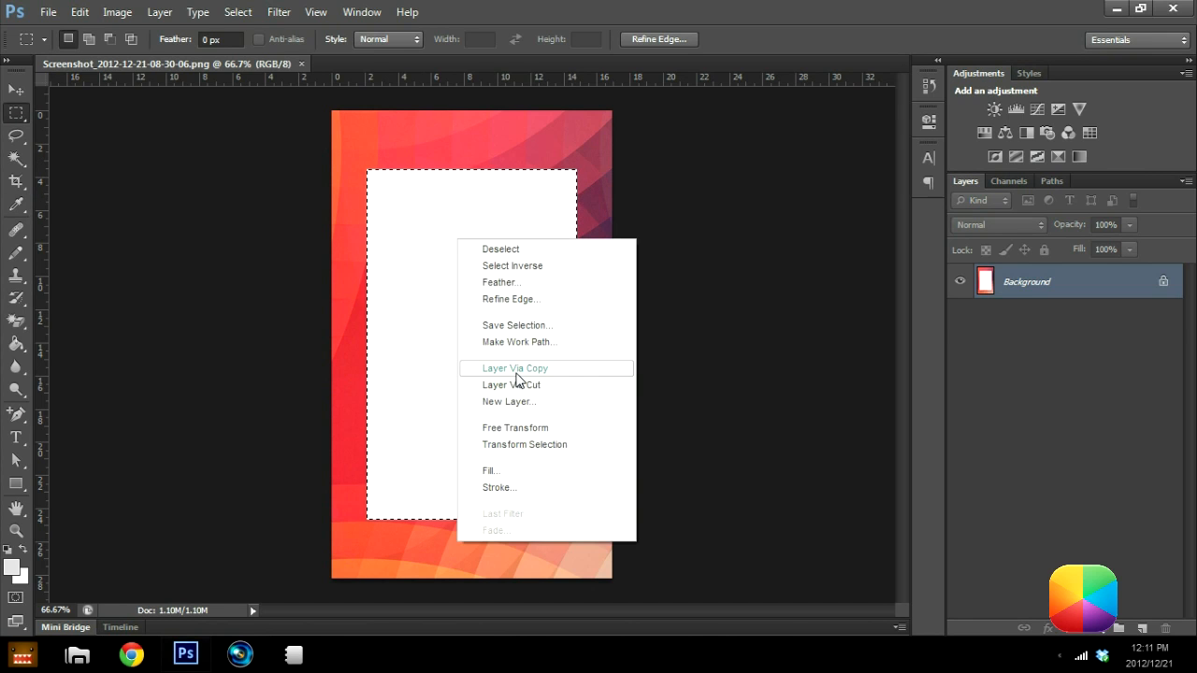
left_click(515, 369)
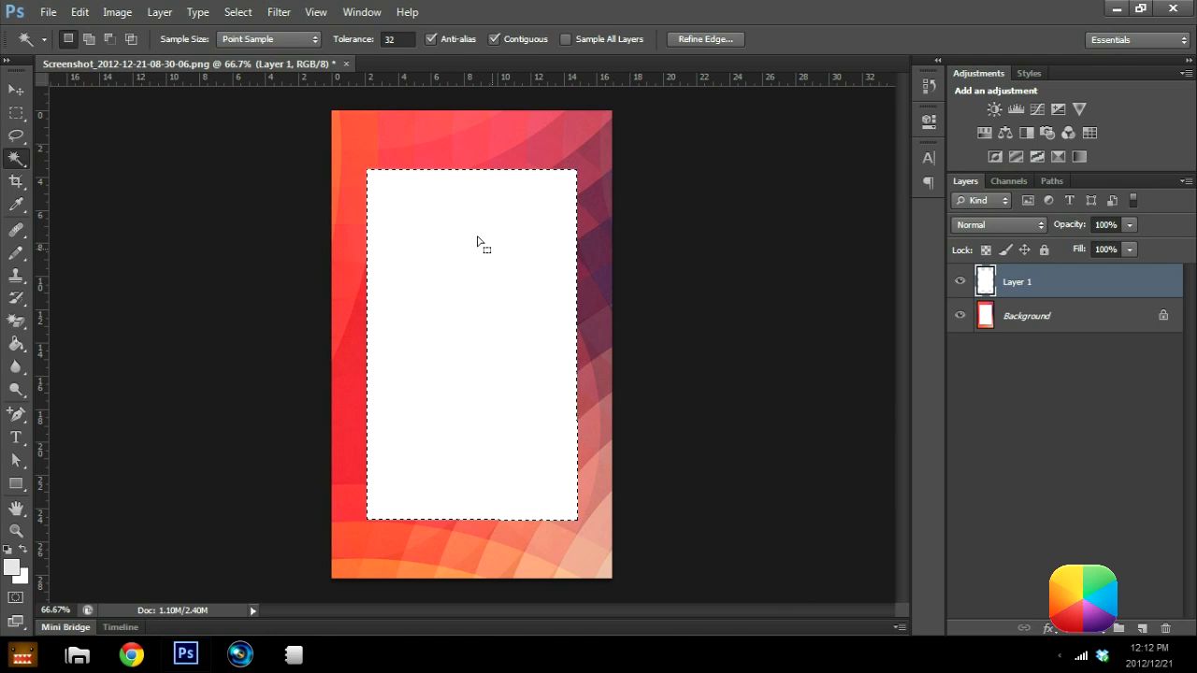
Fill the card selection on the new layer with dark grey #202020.
left_click(14, 116)
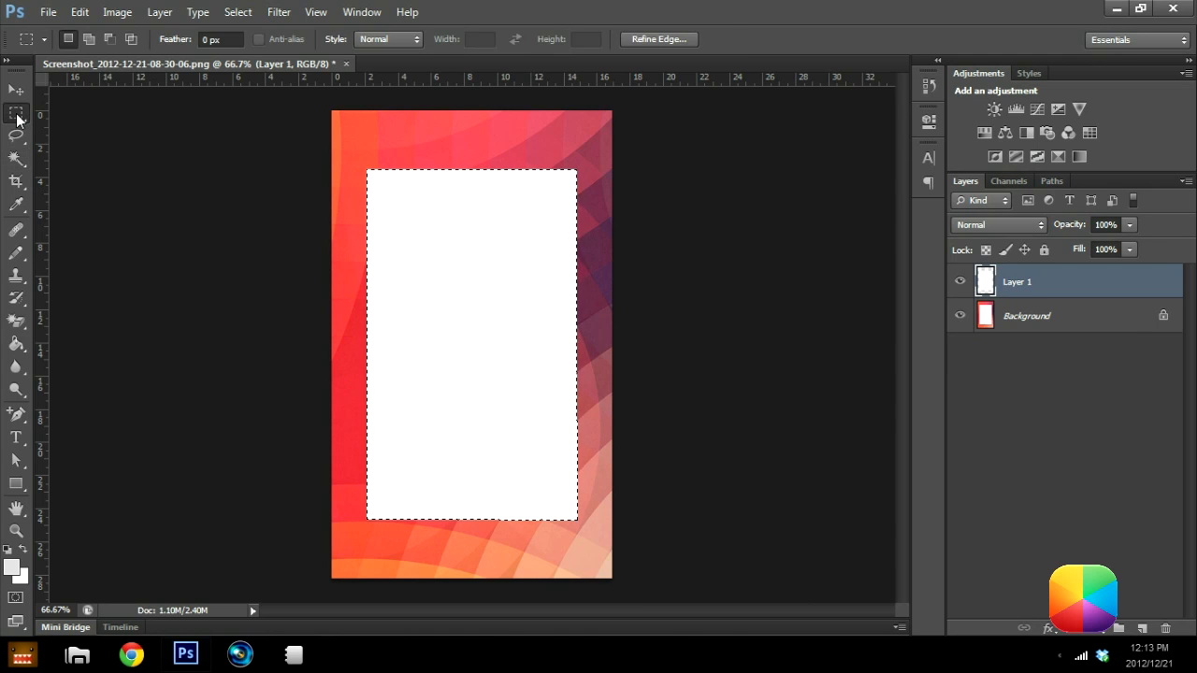
right_click(432, 201)
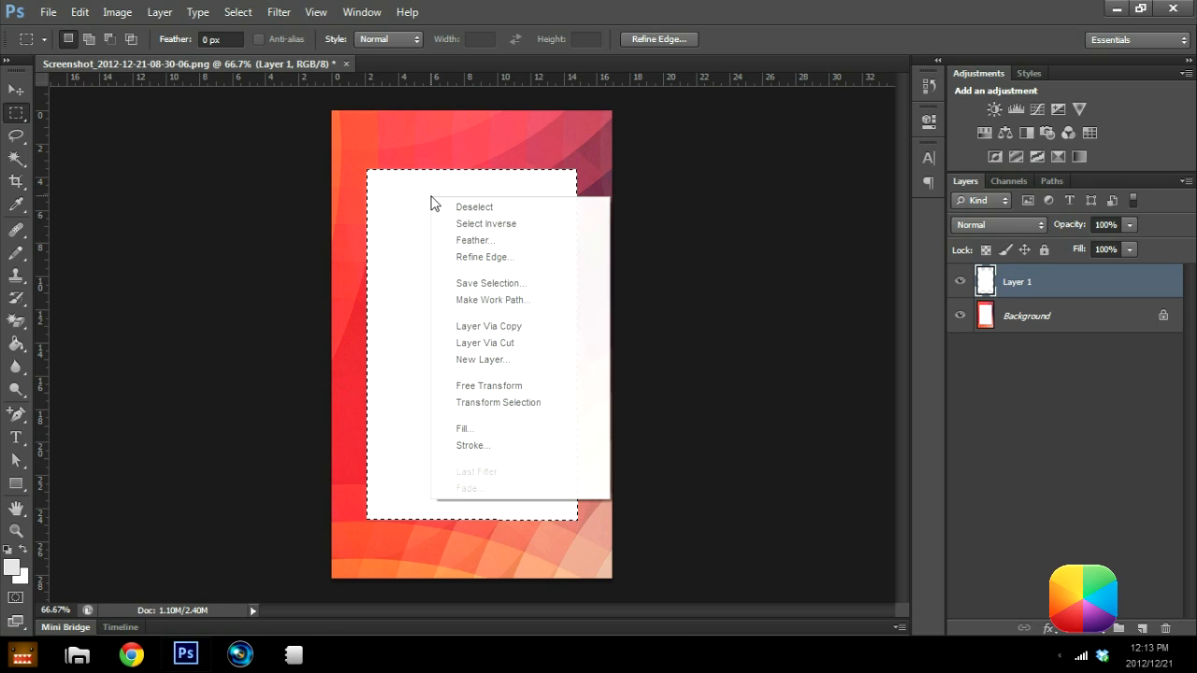
left_click(465, 428)
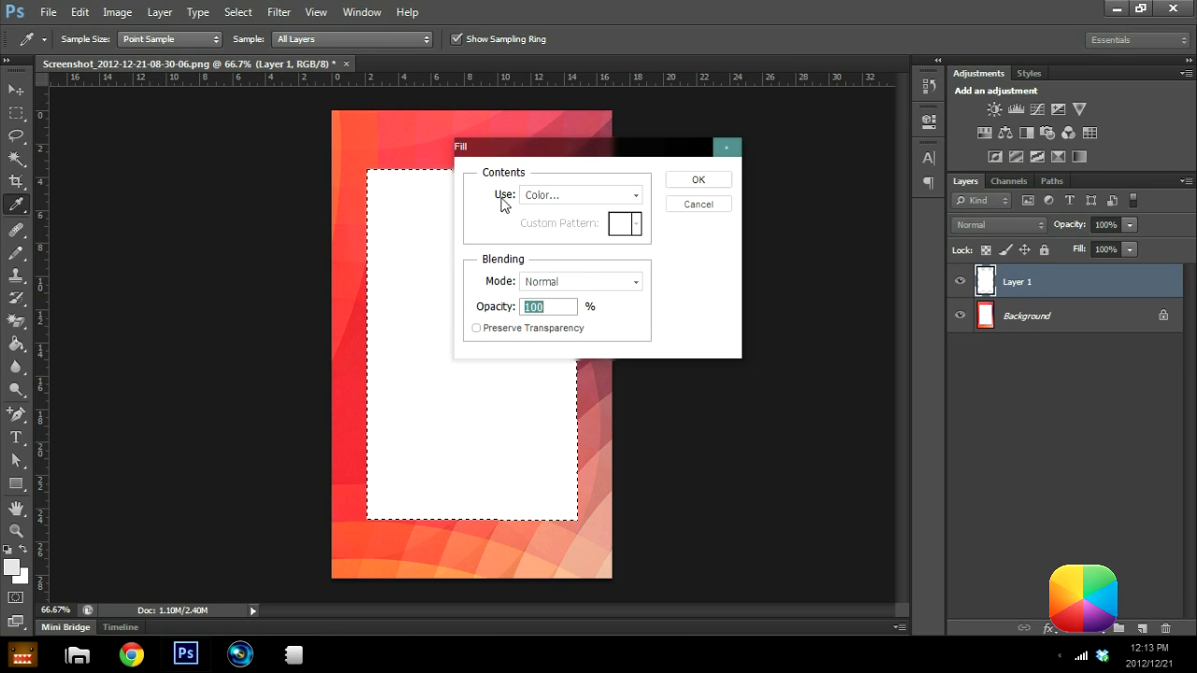
left_click(580, 194)
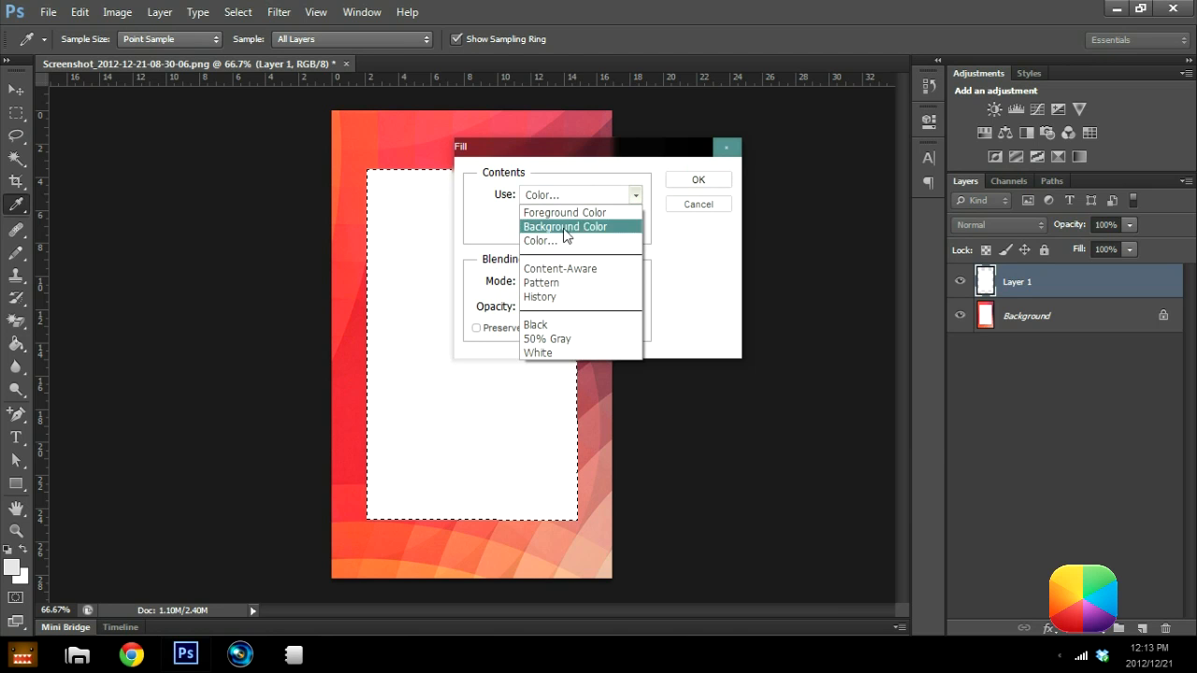
left_click(539, 240)
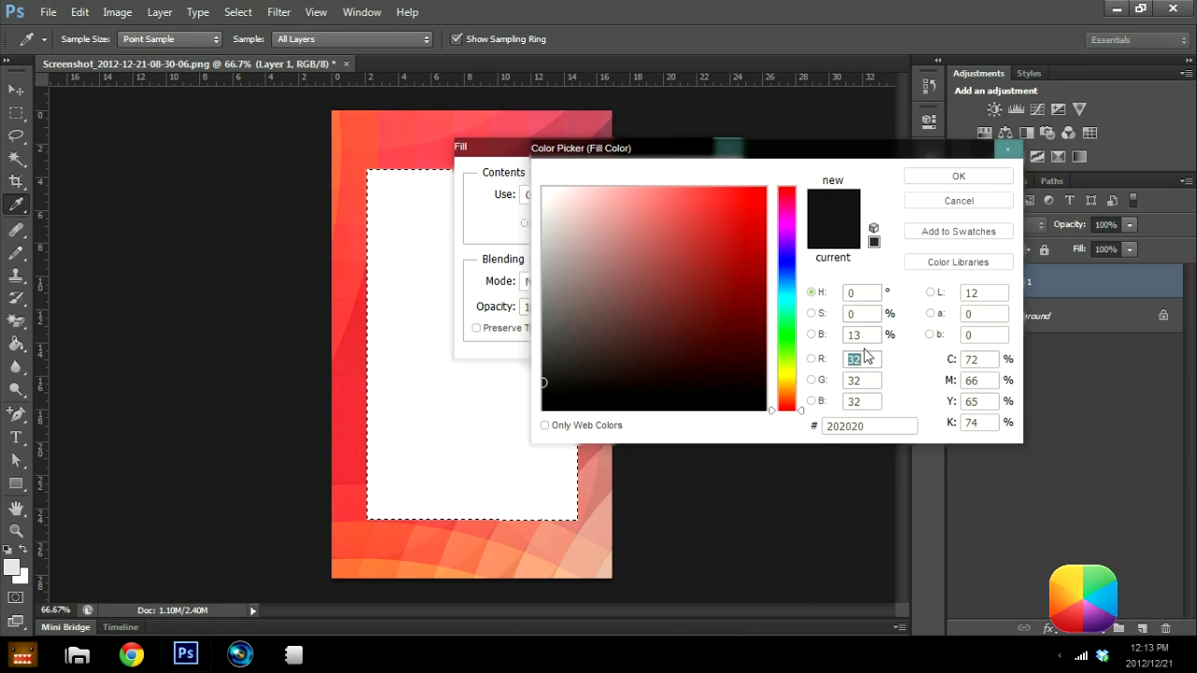
mouse_move(837, 234)
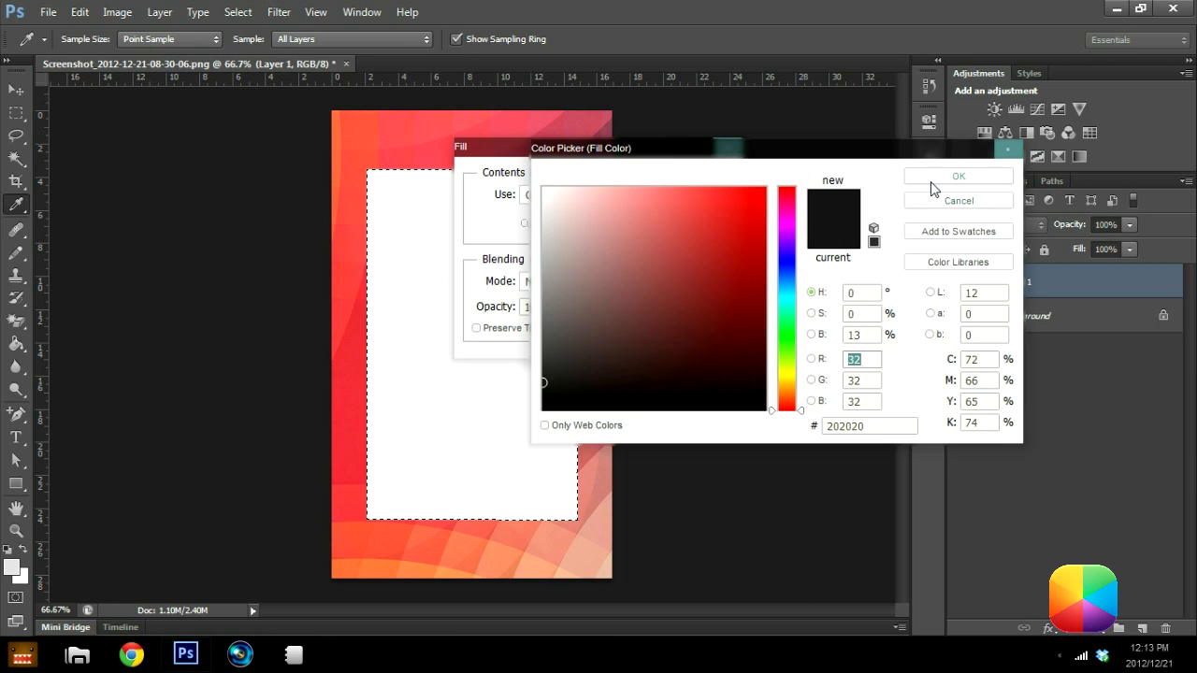
left_click(958, 175)
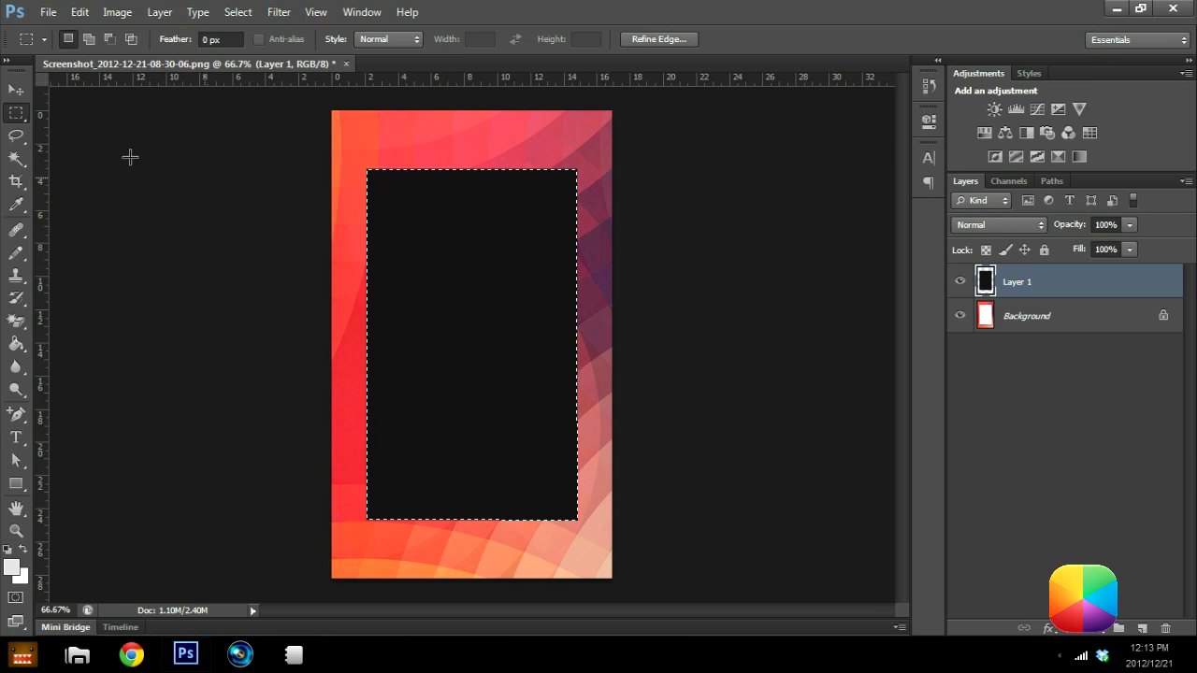
mouse_move(375, 150)
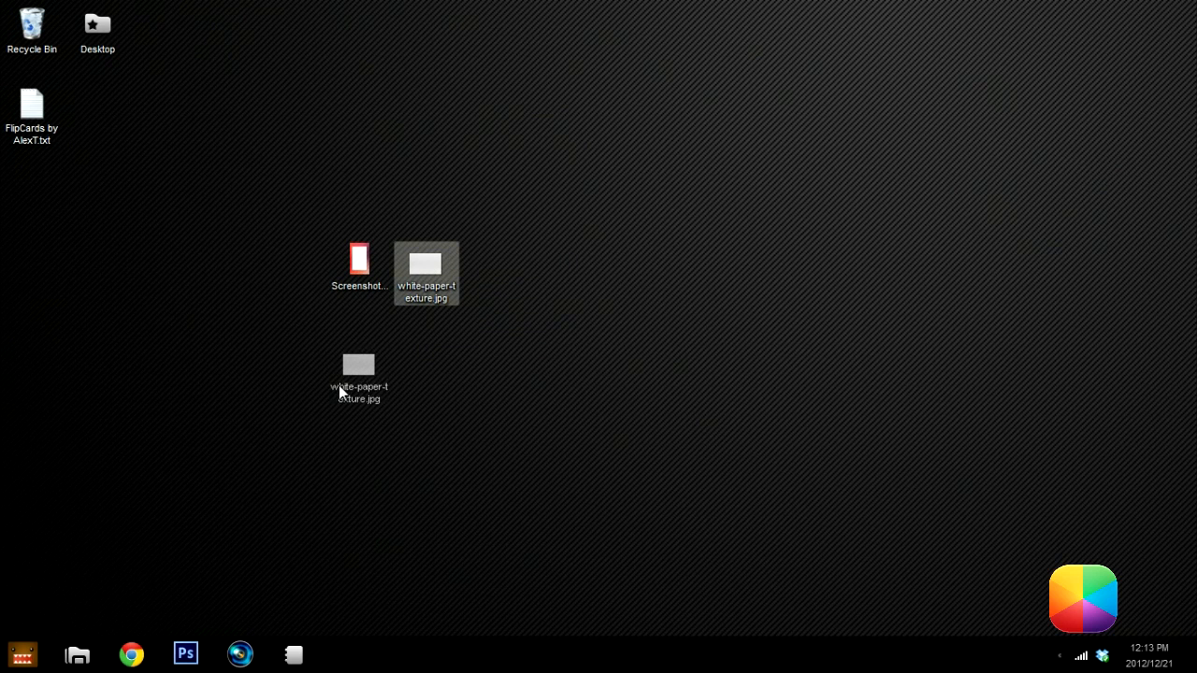
Drag white-paper-texture.jpg from the desktop into the Photoshop document.
left_click(183, 651)
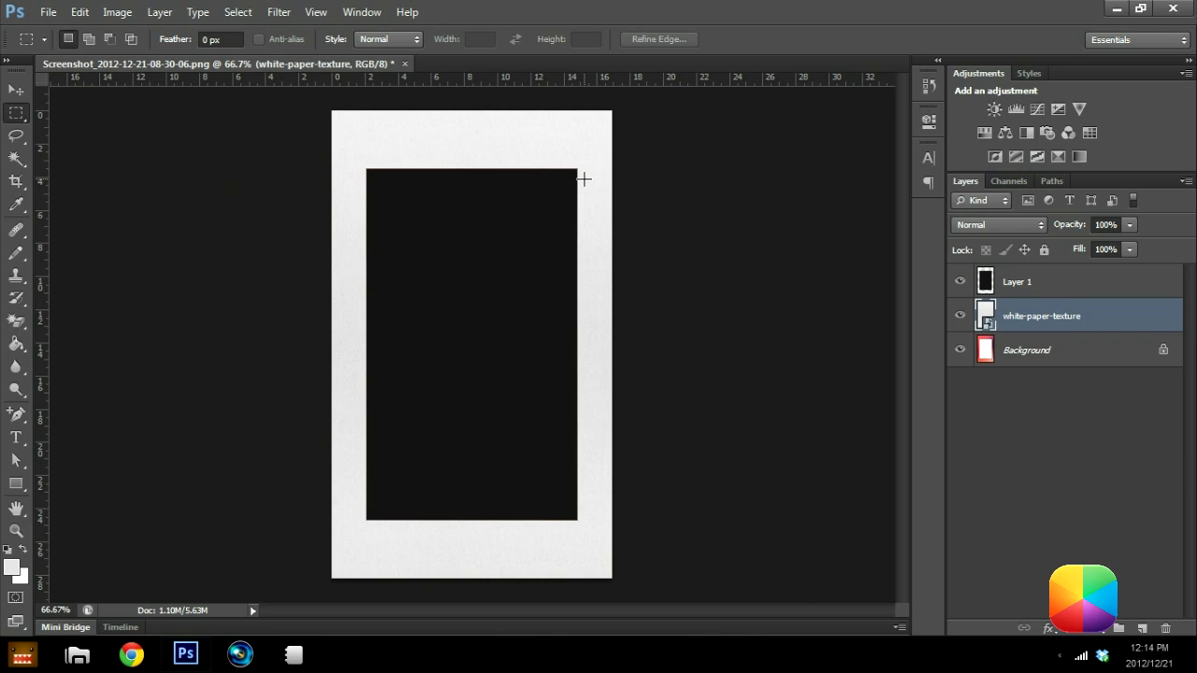
mouse_move(296, 152)
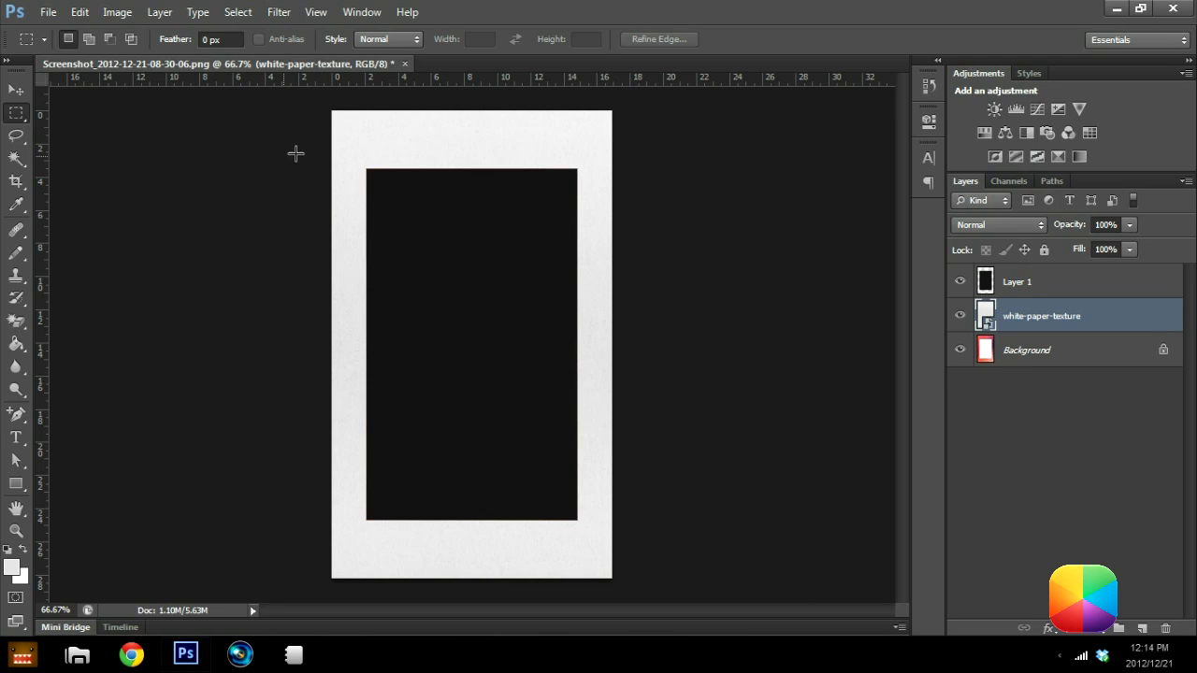
mouse_move(139, 113)
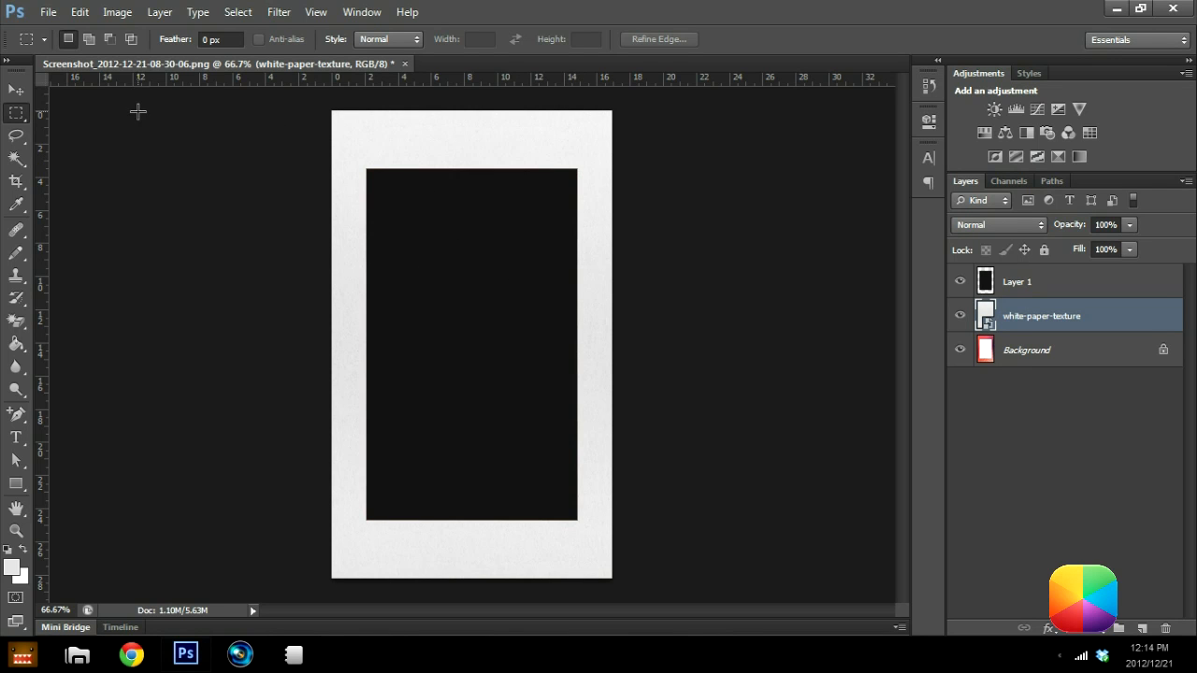
mouse_move(58, 14)
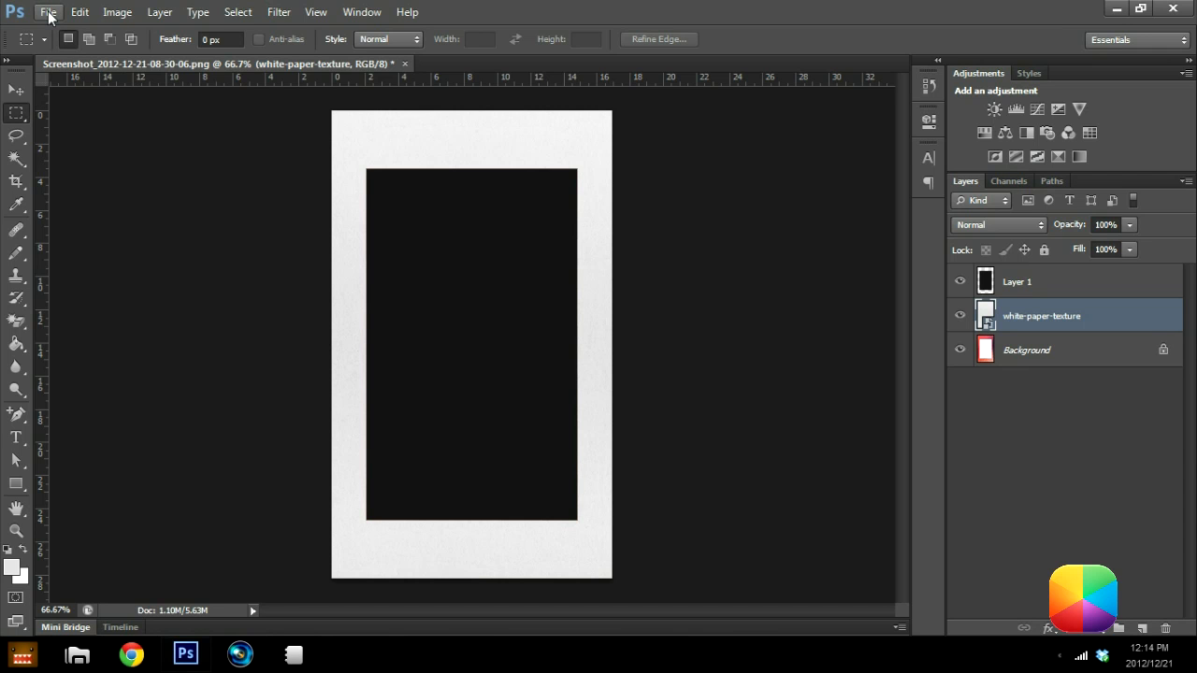
Save the design as a PNG with File > Save As, accepting the PNG Options.
left_click(63, 17)
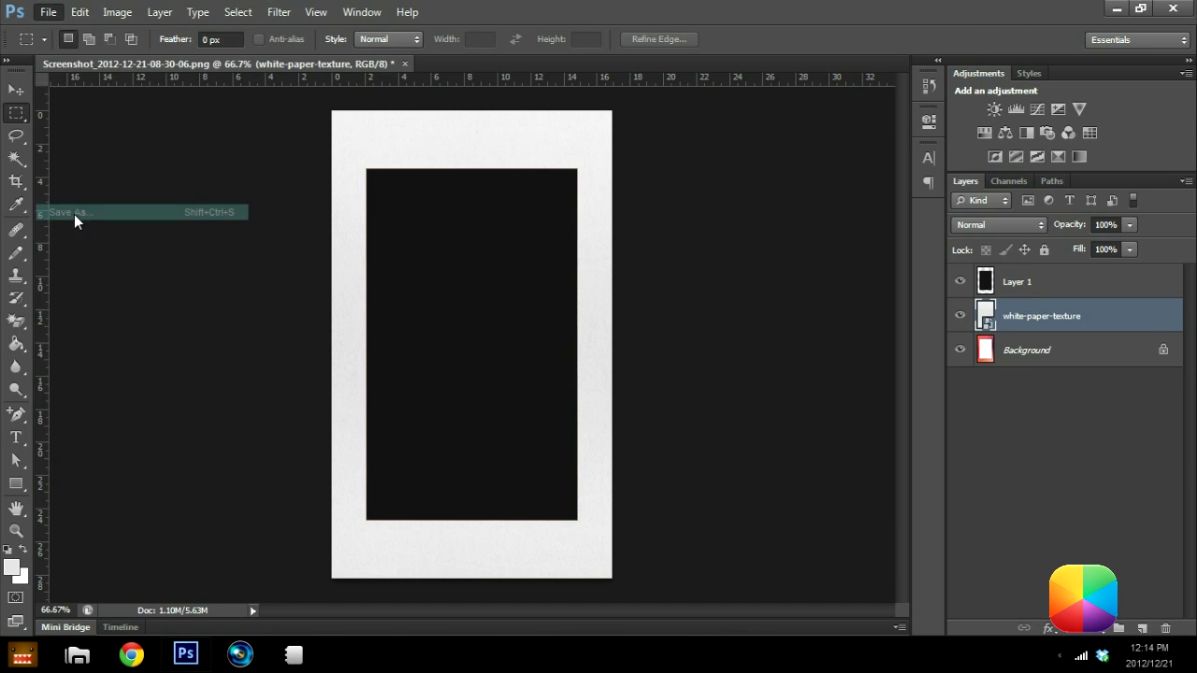
left_click(71, 212)
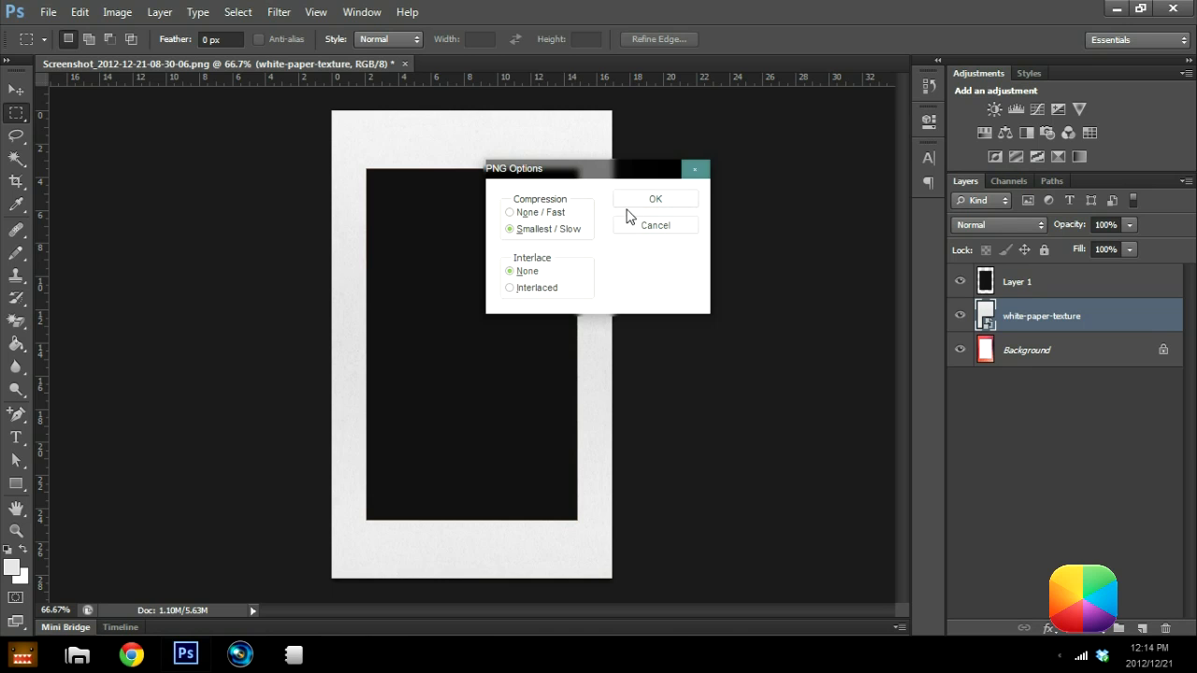
left_click(655, 198)
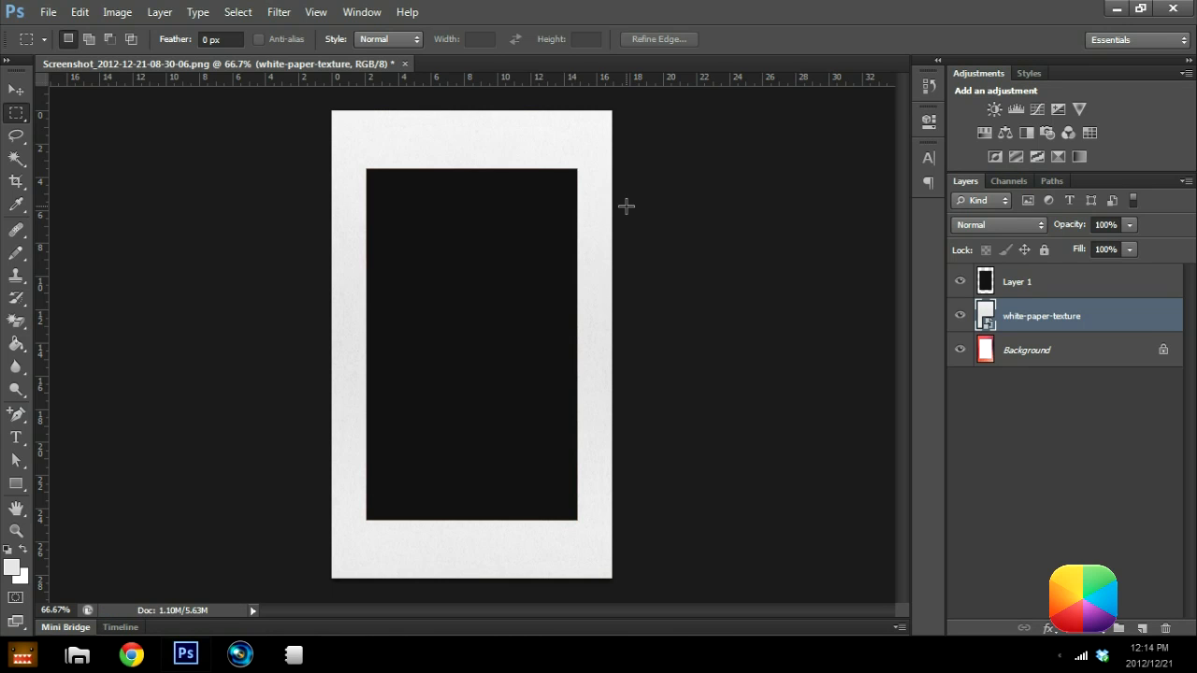
mouse_move(601, 240)
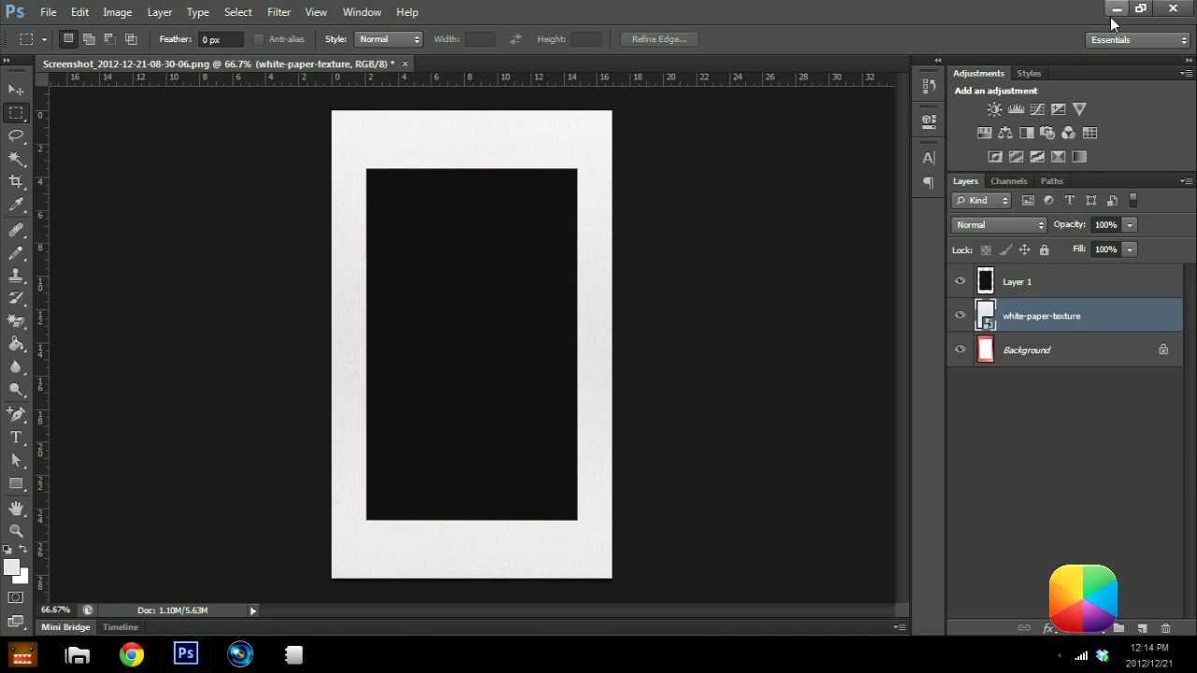
mouse_move(1115, 12)
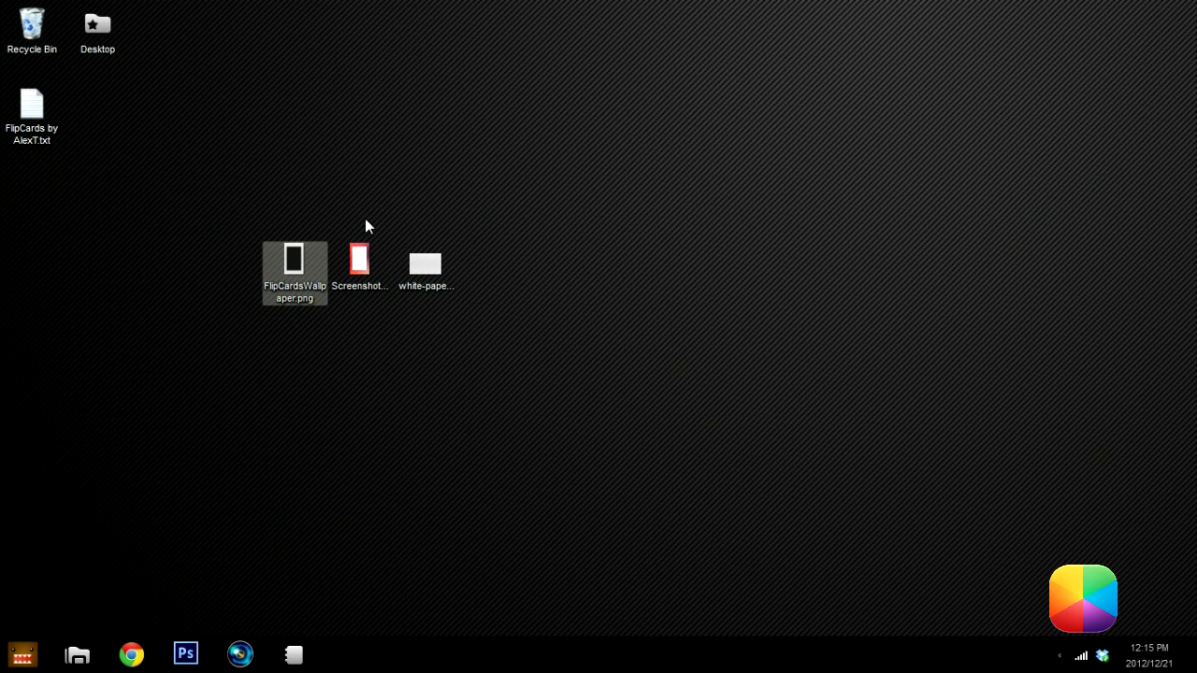
mouse_move(412, 199)
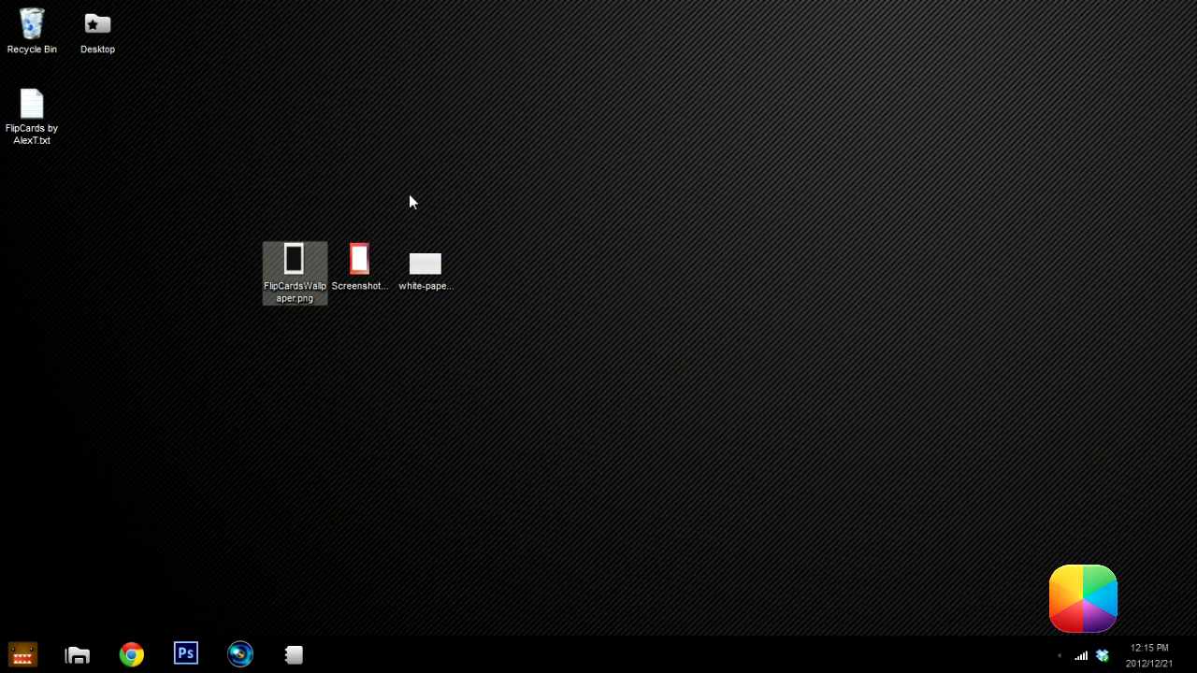
mouse_move(523, 213)
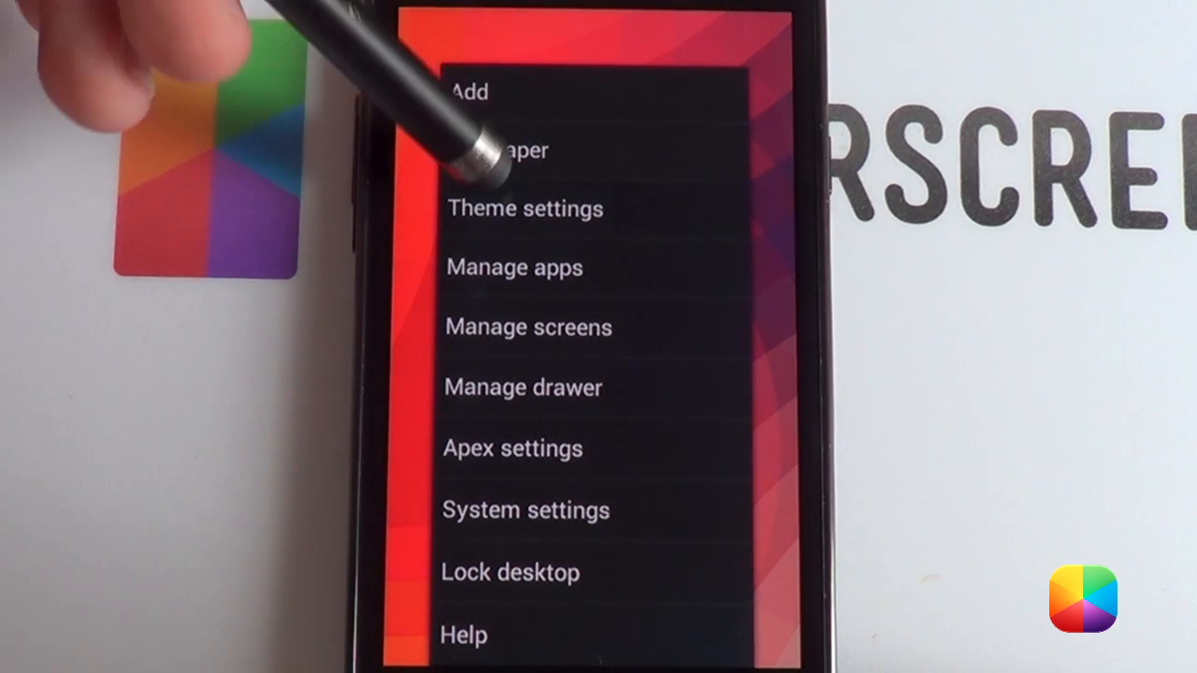
Choose Wallpaper from the Apex Launcher home screen menu.
left_click(514, 149)
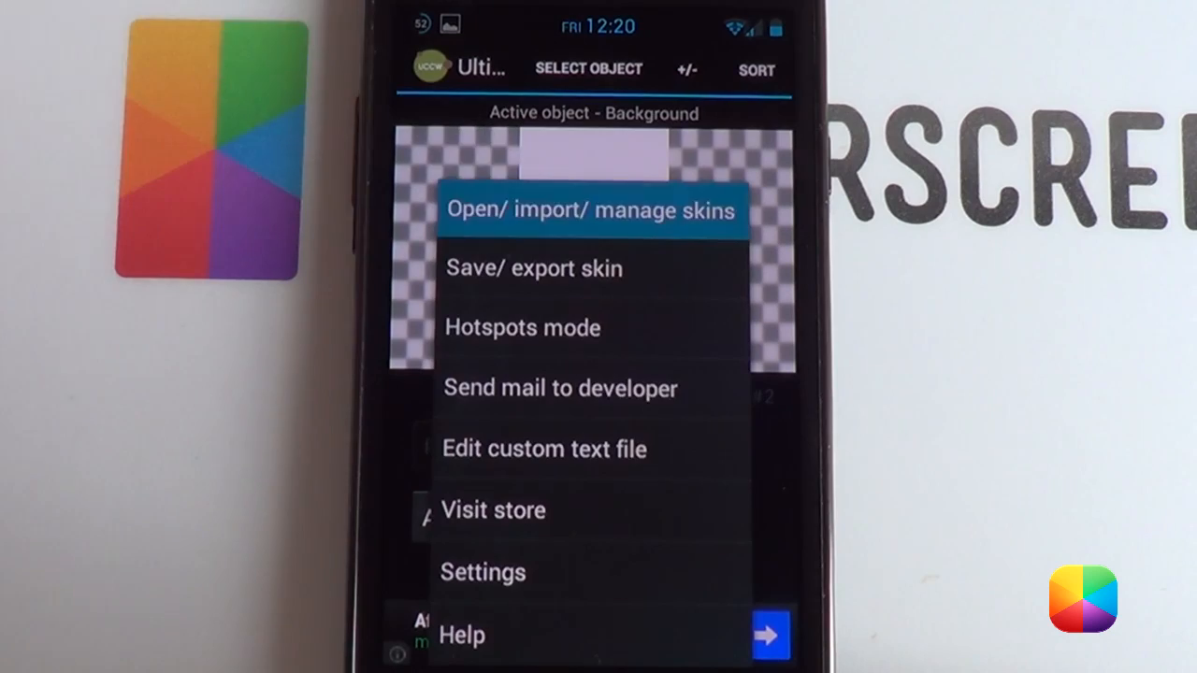
Open UCCW's Open/import/manage skins list and scroll down through the saved skins.
left_click(591, 210)
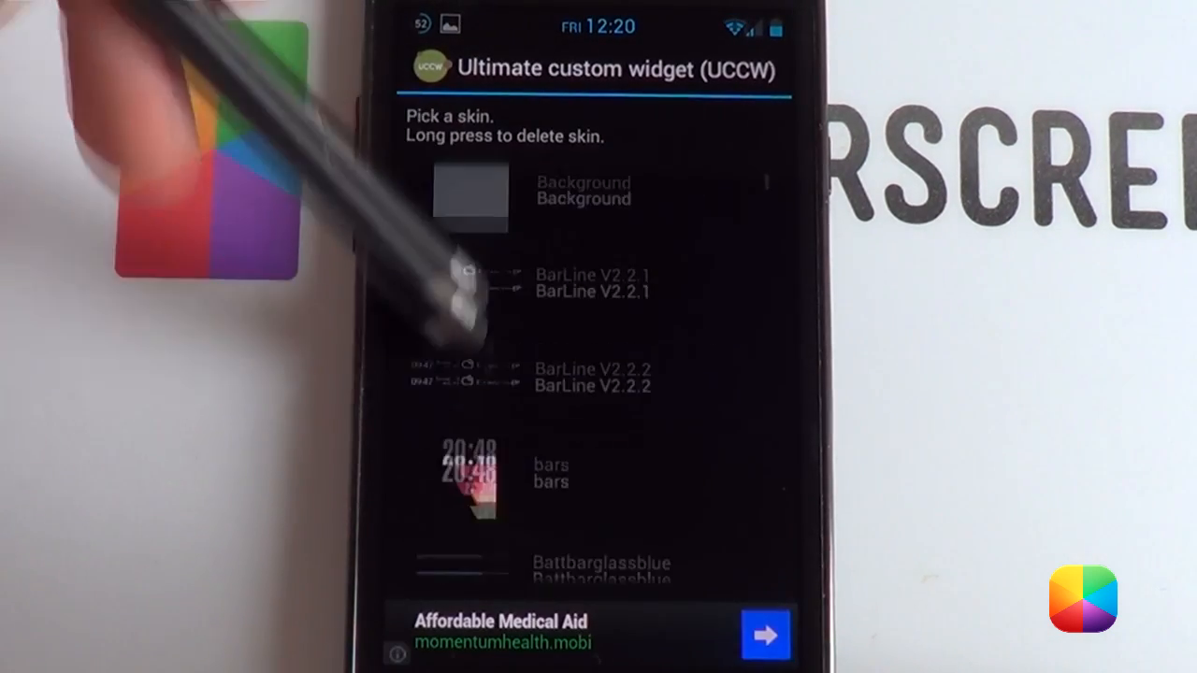
scroll("down", 3)
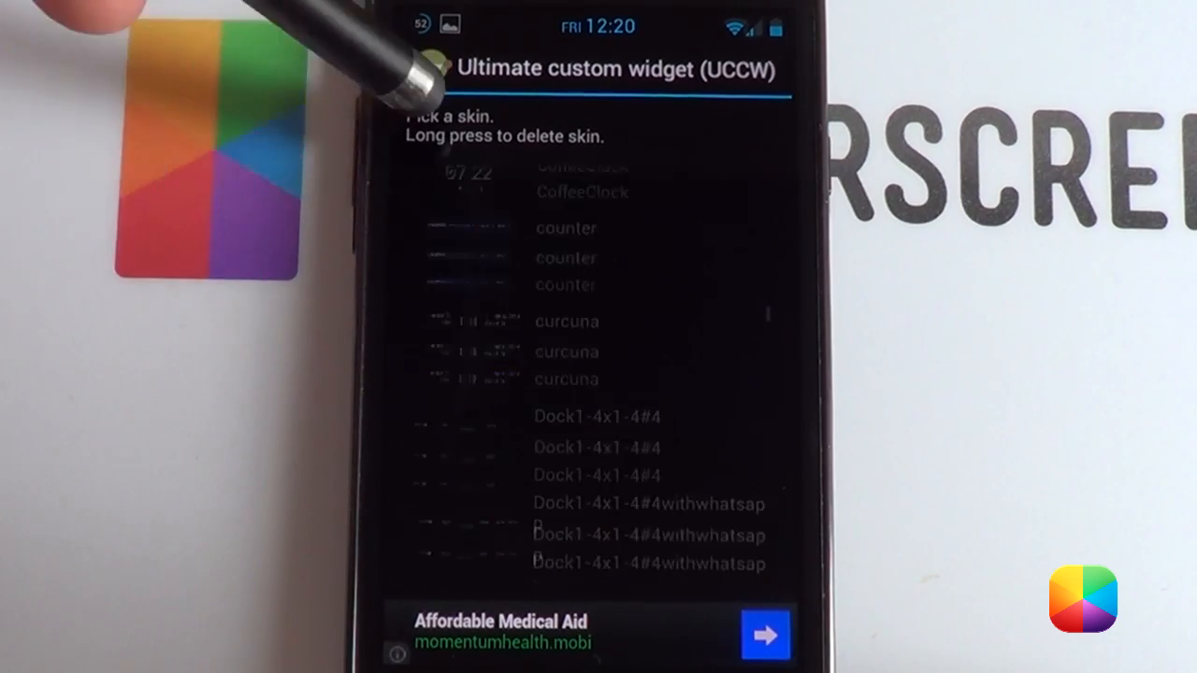
scroll("down", 3)
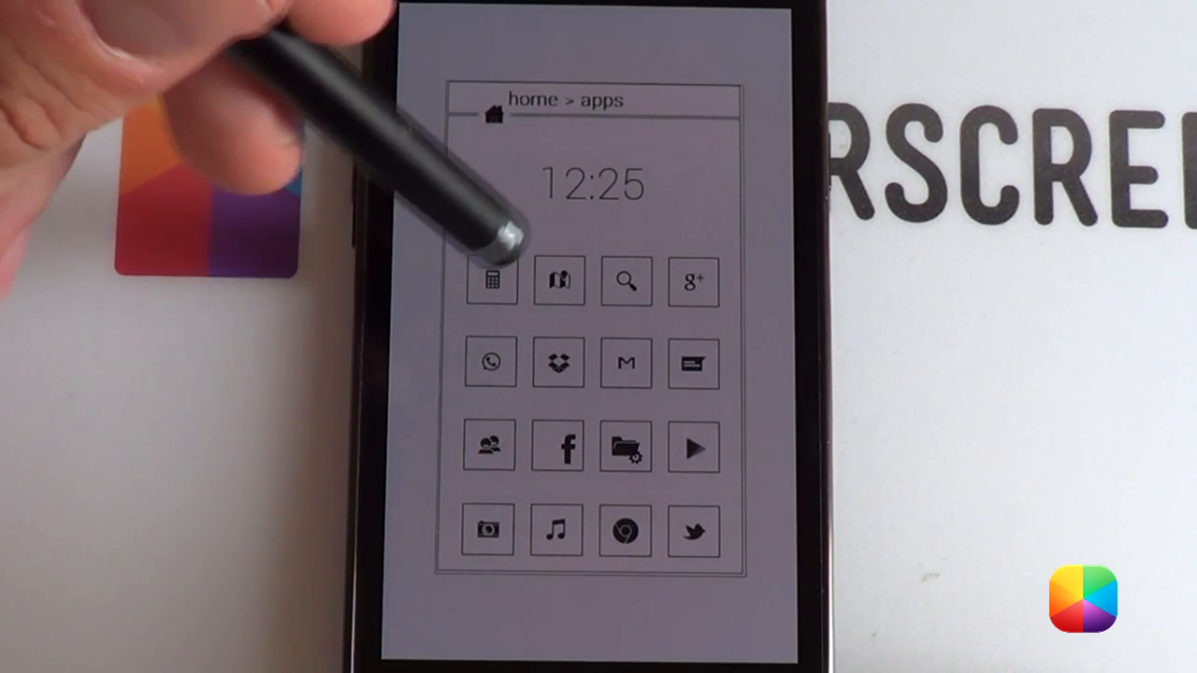
Open Apex Launcher's widget picker over the card-style home screen.
left_click(492, 280)
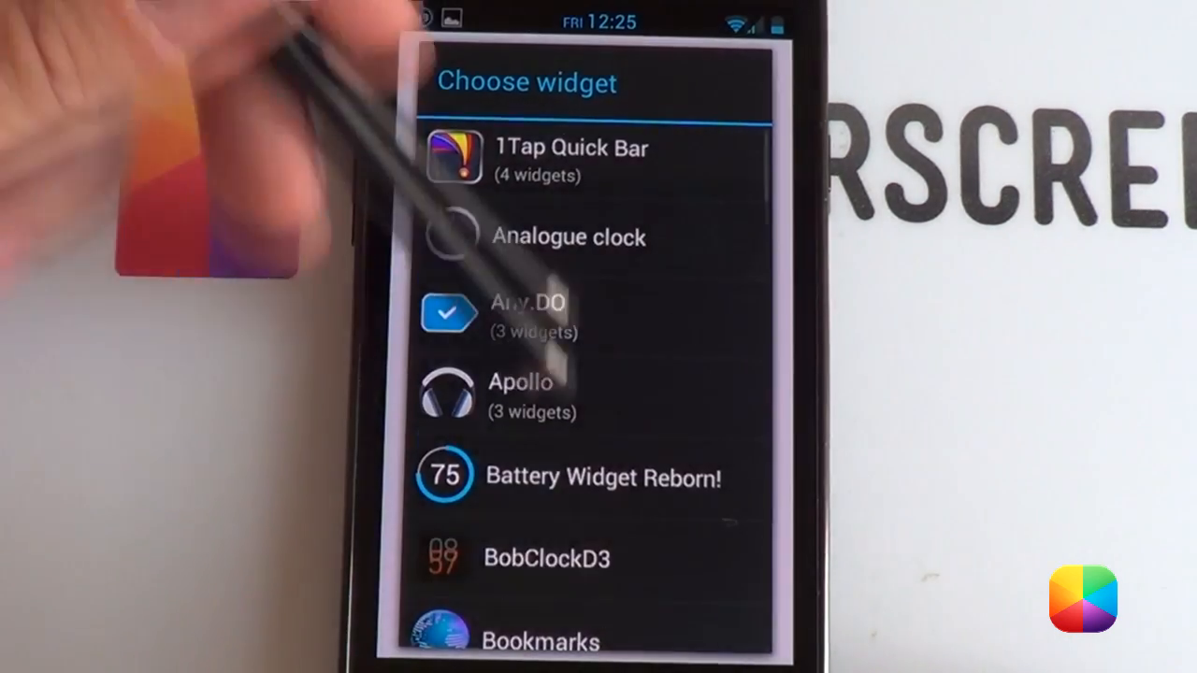
Scroll the Apex Launcher Choose widget list.
scroll("down", 3)
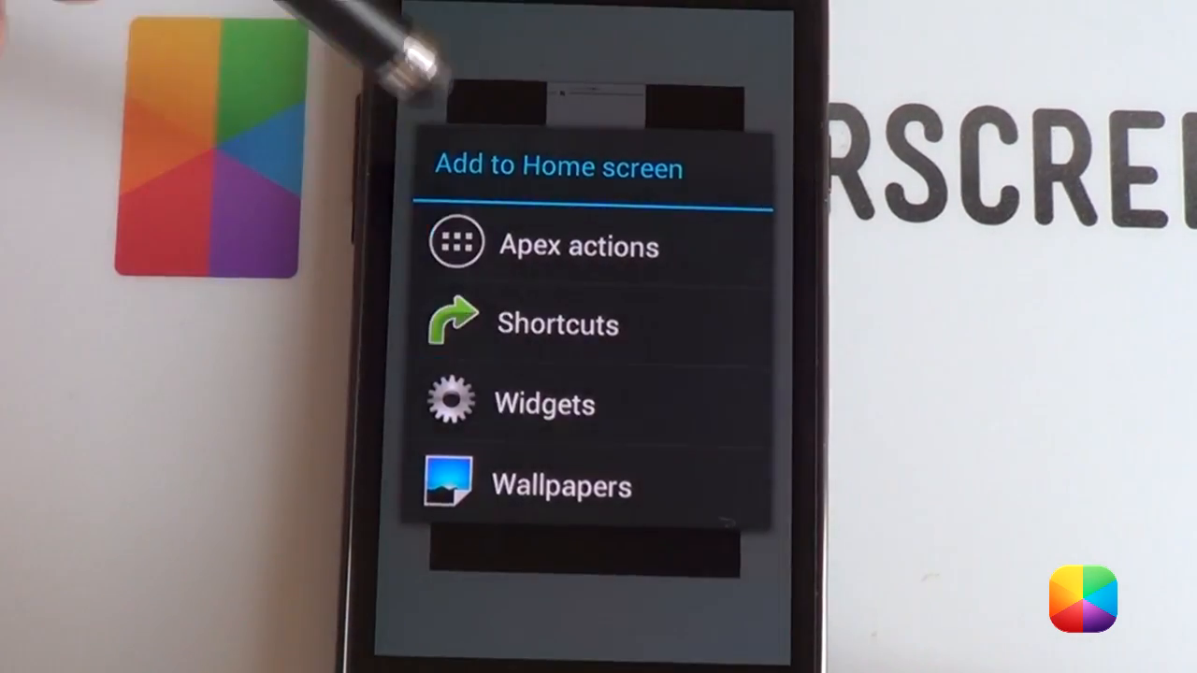
Add a Minimal Reader Pro widget and open its Widget Header settings.
left_click(543, 404)
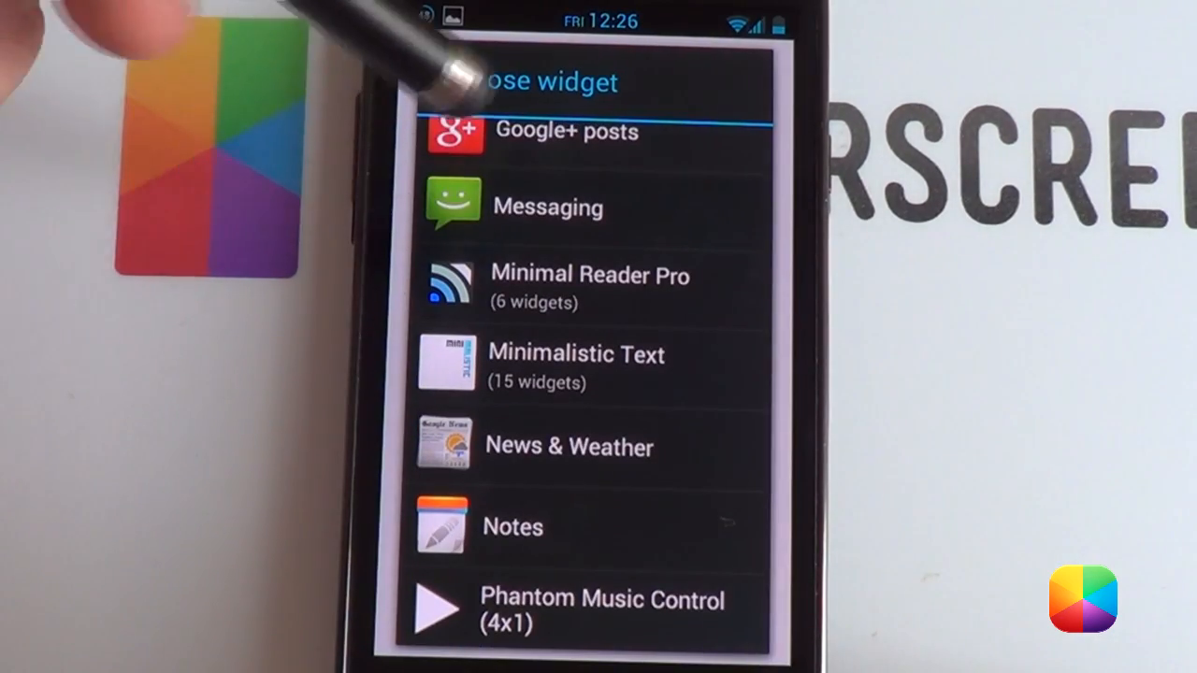
left_click(589, 287)
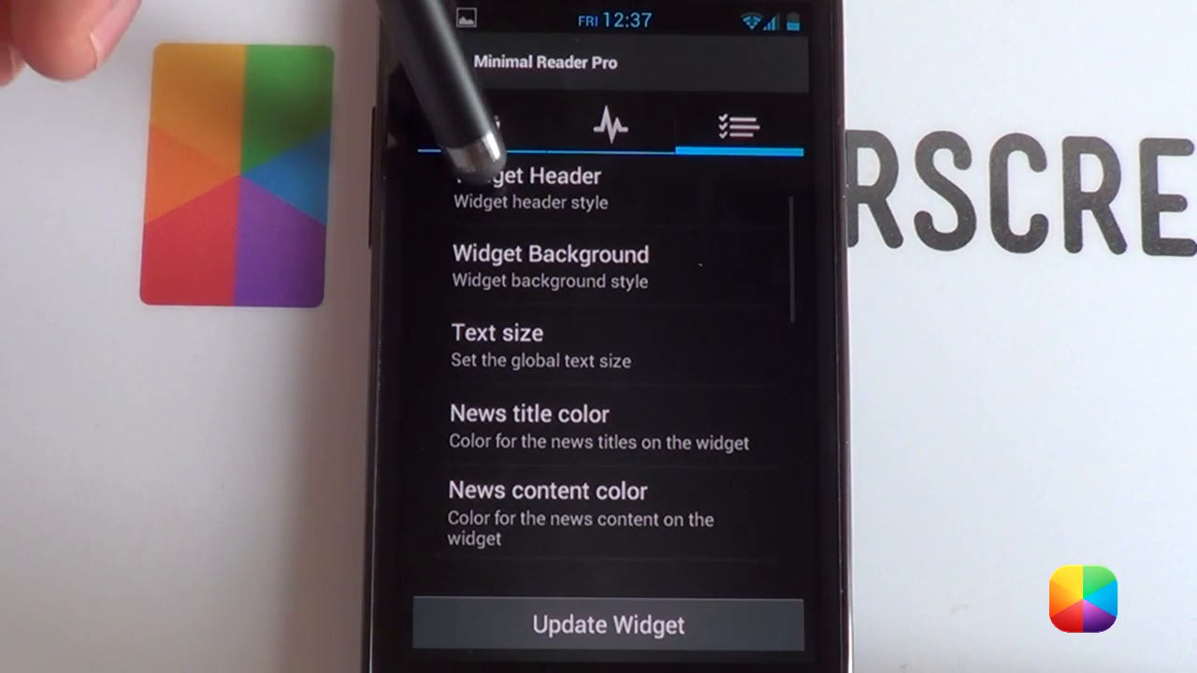
left_click(526, 176)
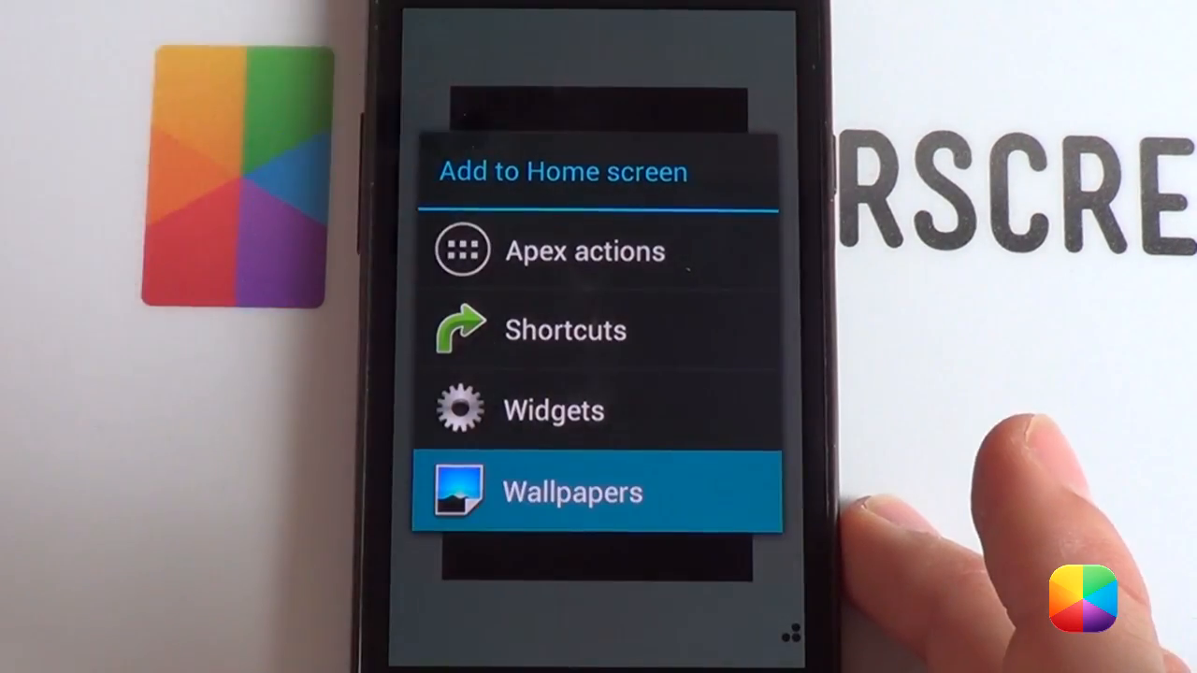
Choose Wallpapers and scroll through QuickPic's image albums.
left_click(574, 492)
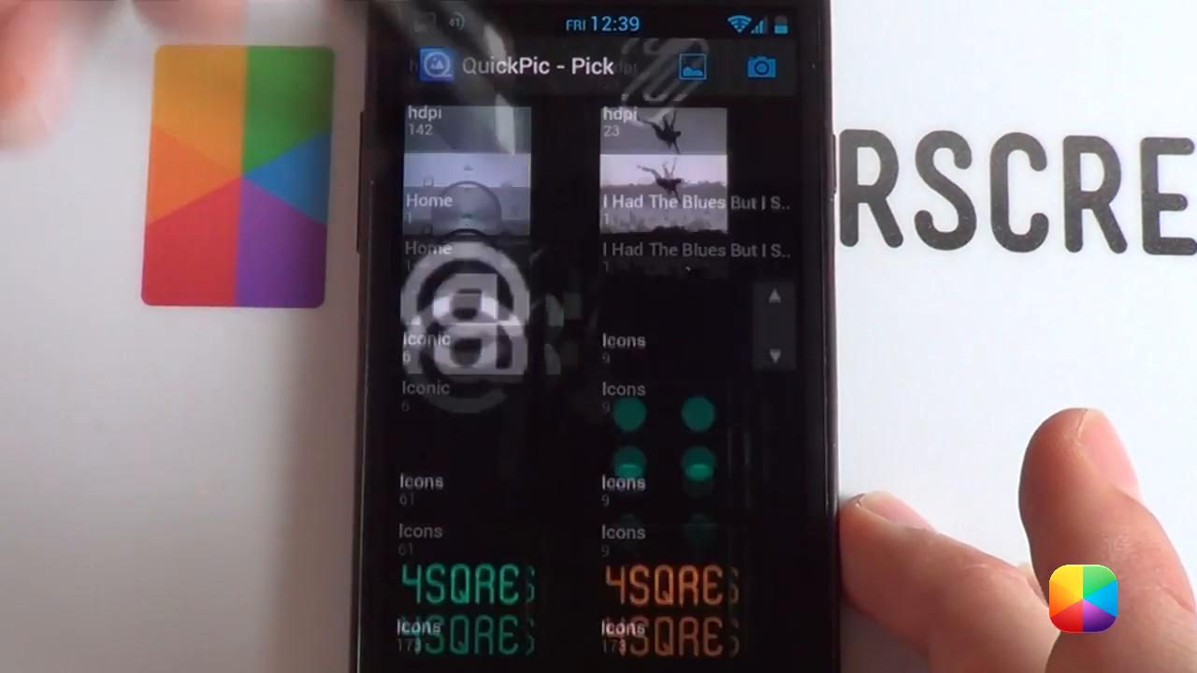
scroll("down", 3)
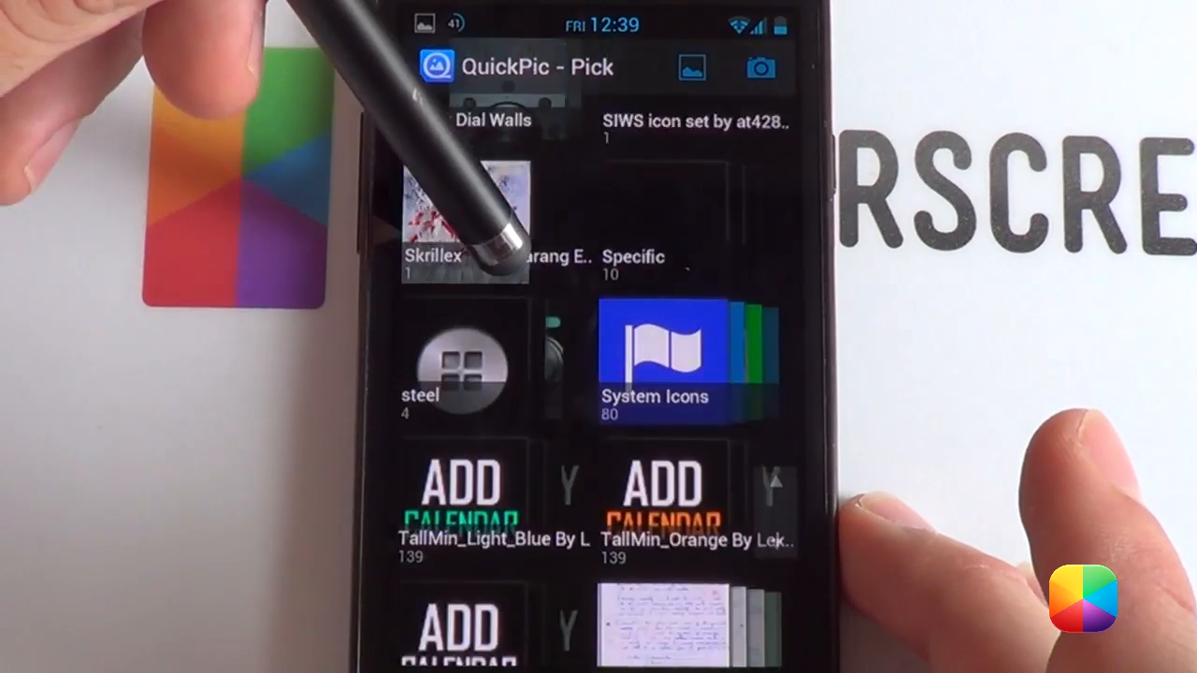